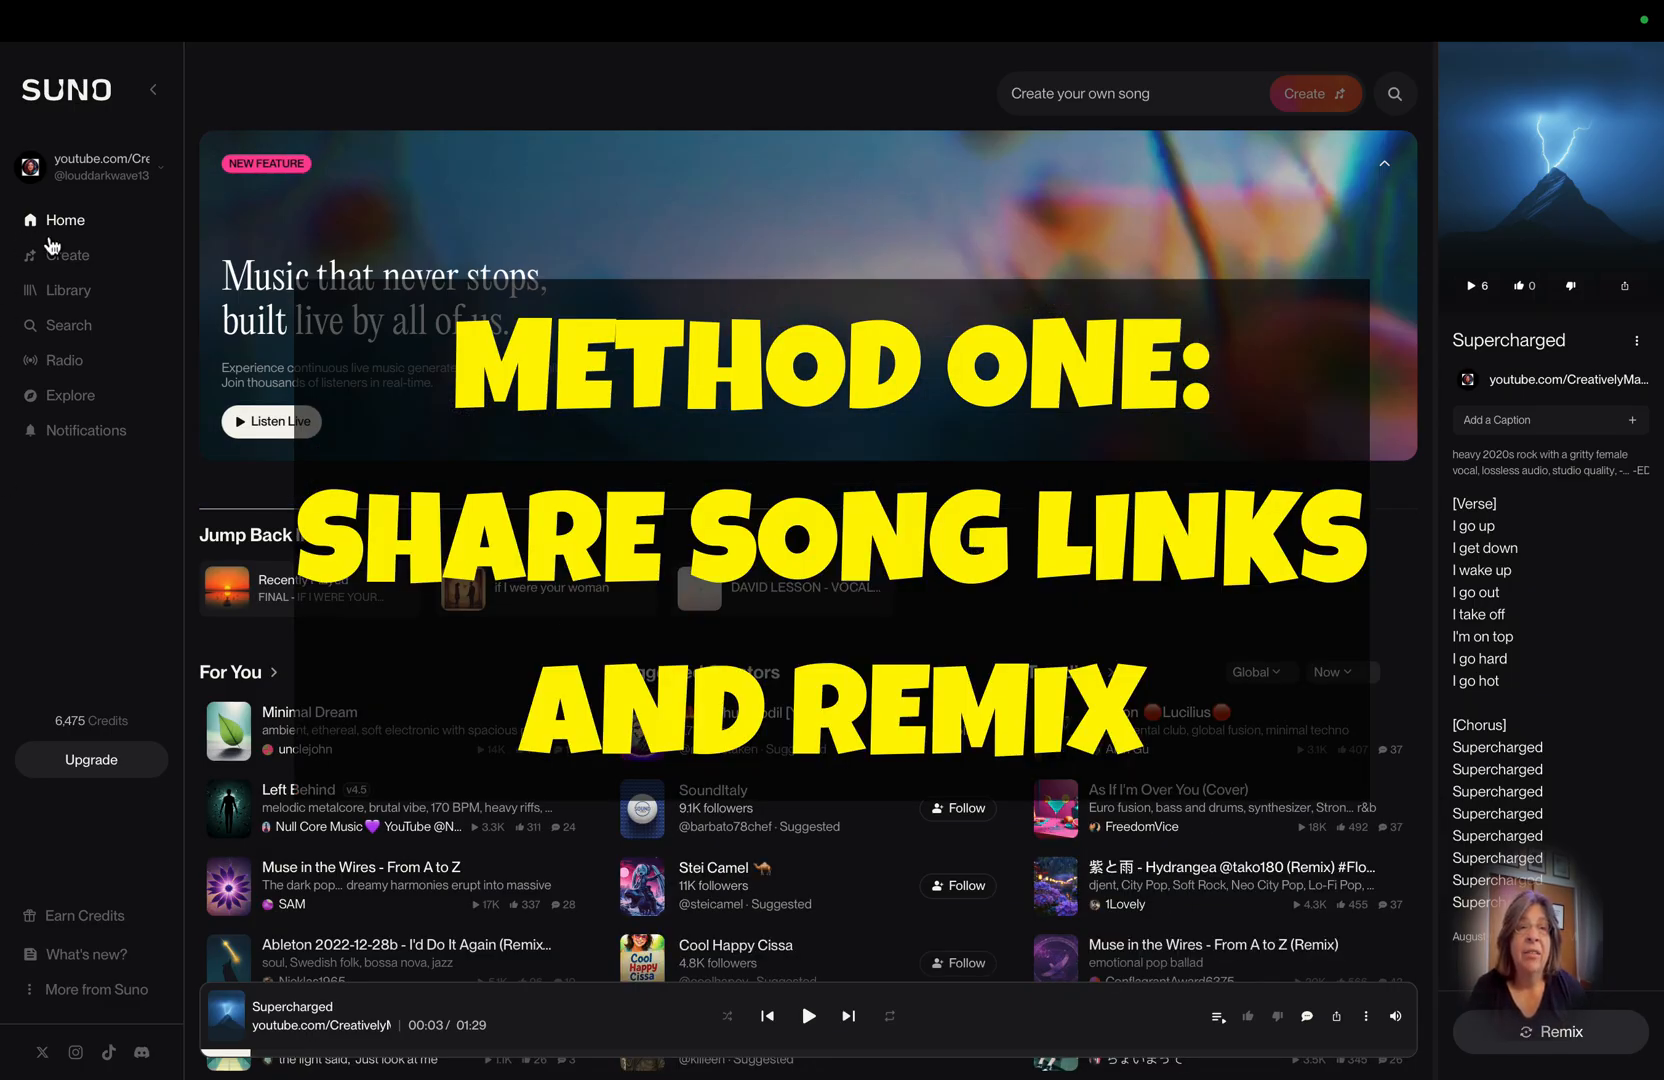
- Switch to the Create page and start the Supercharged track playing
left_click(68, 255)
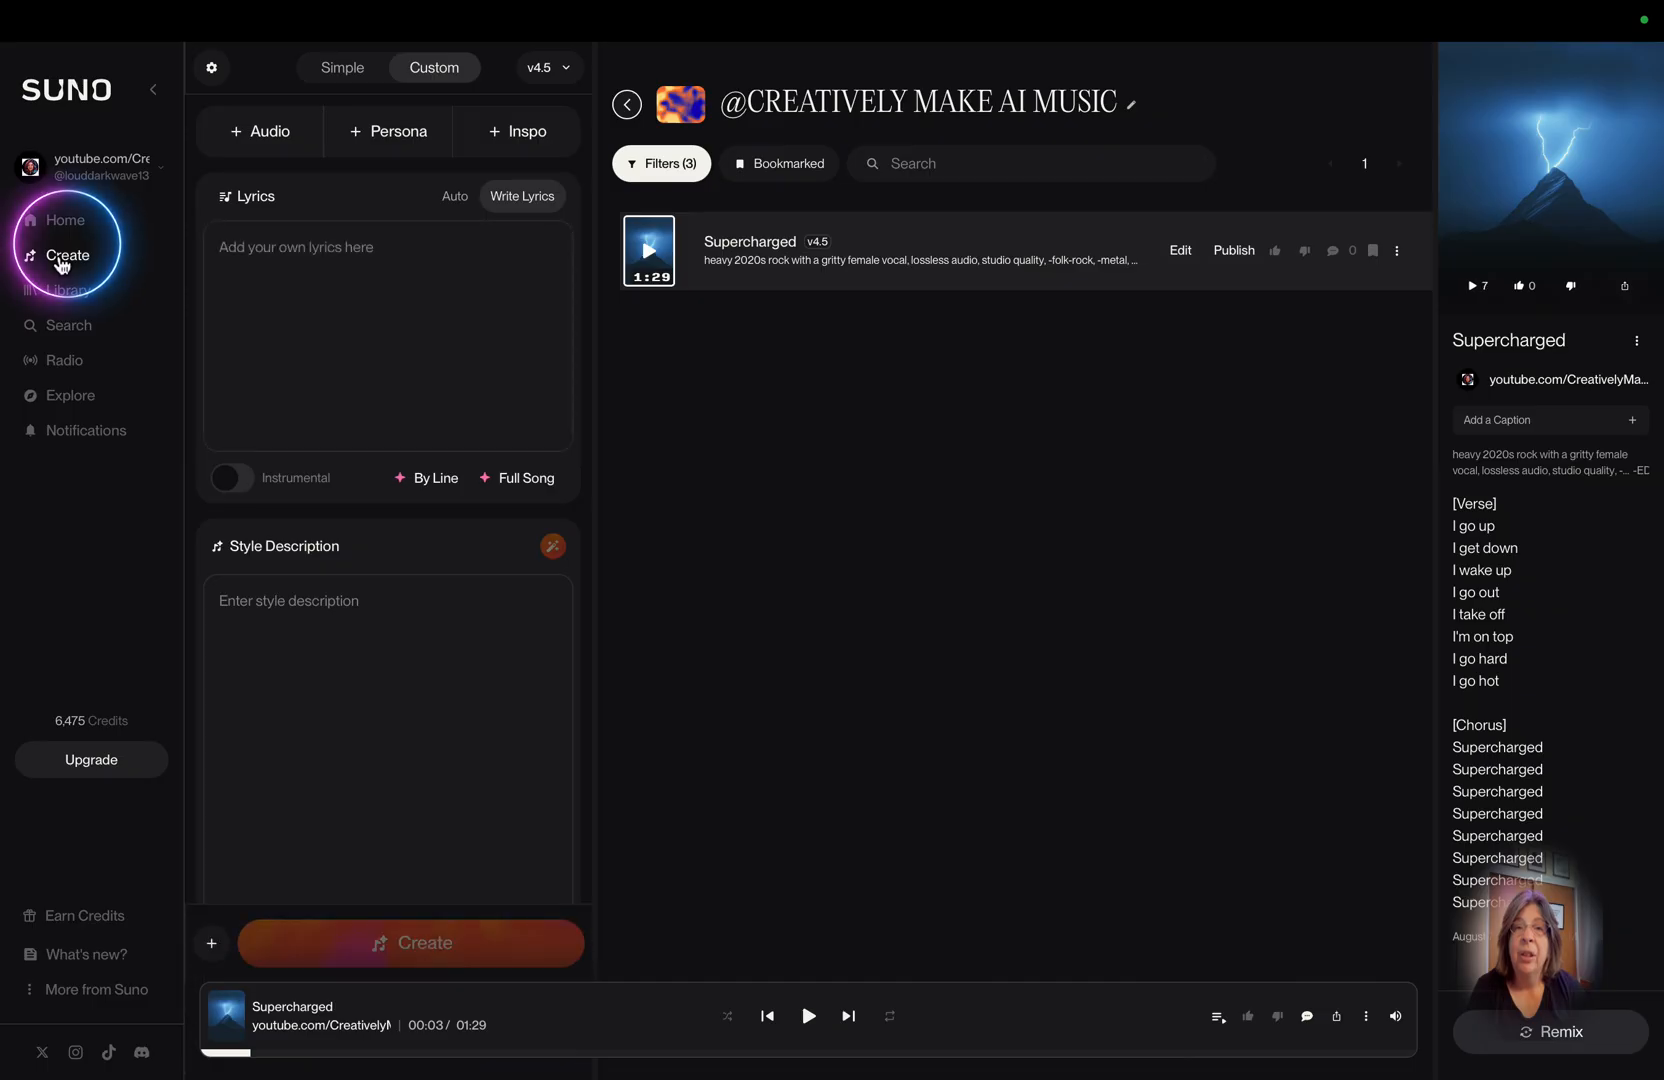
mouse_move(785, 343)
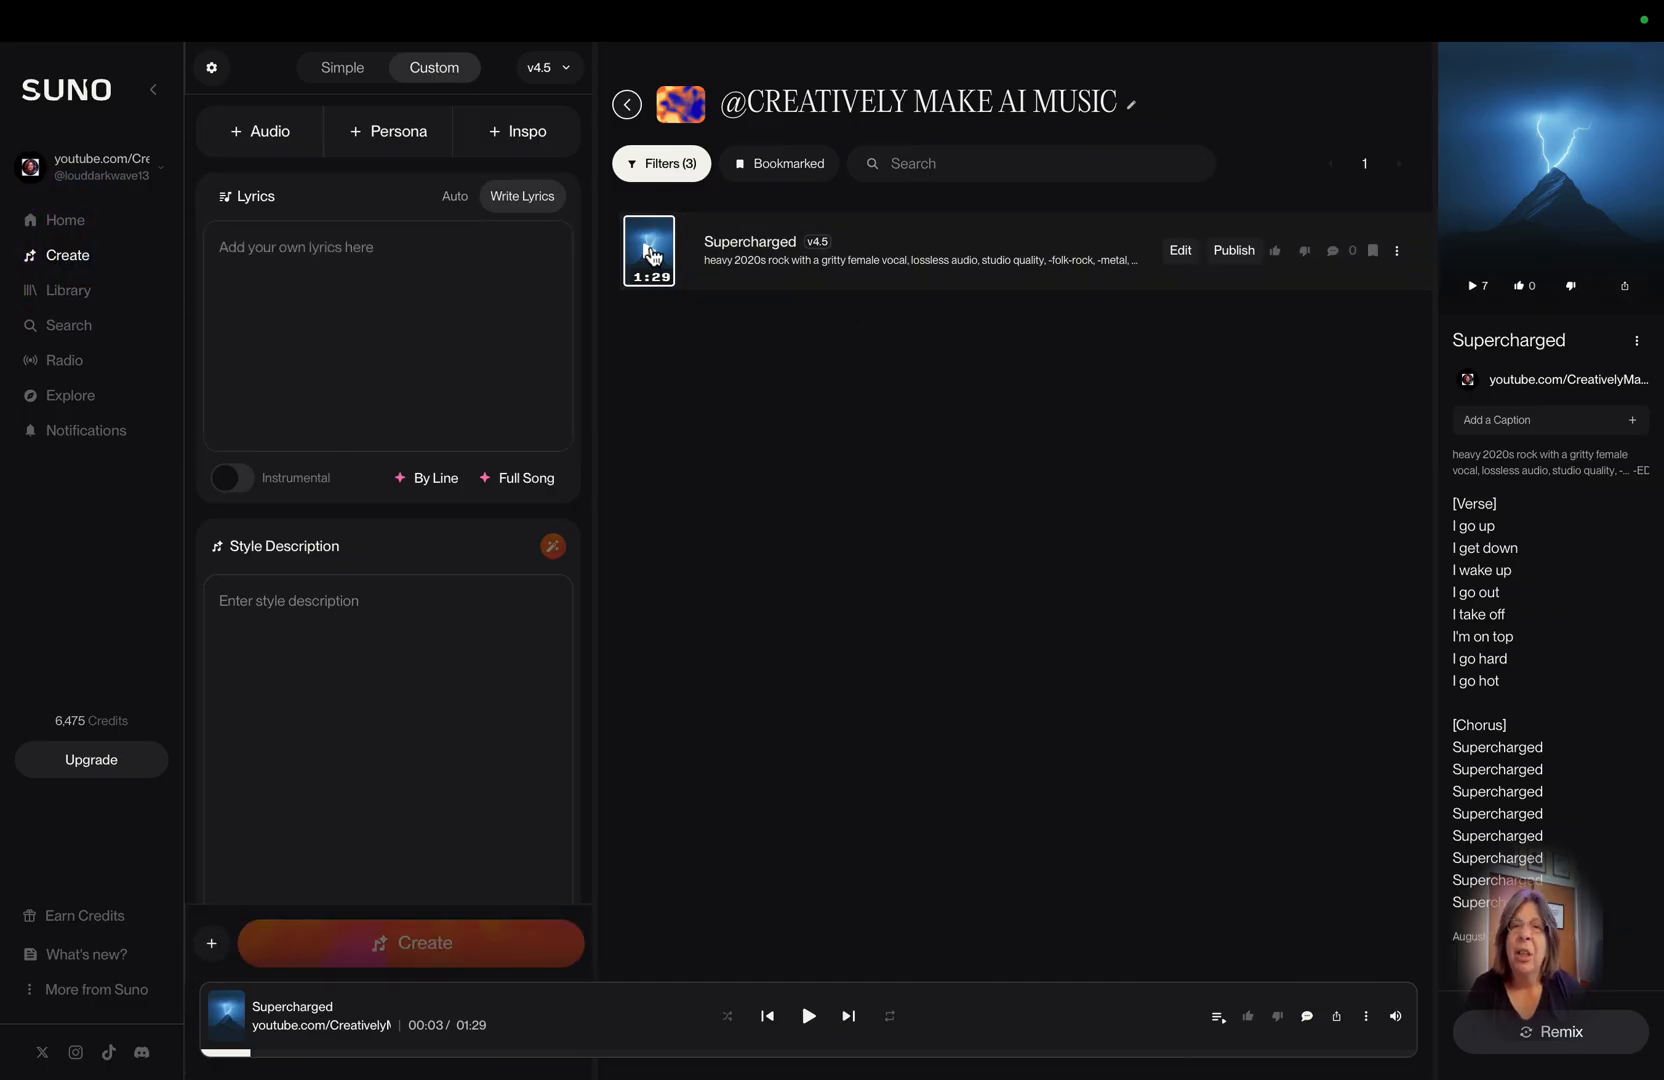
left_click(648, 251)
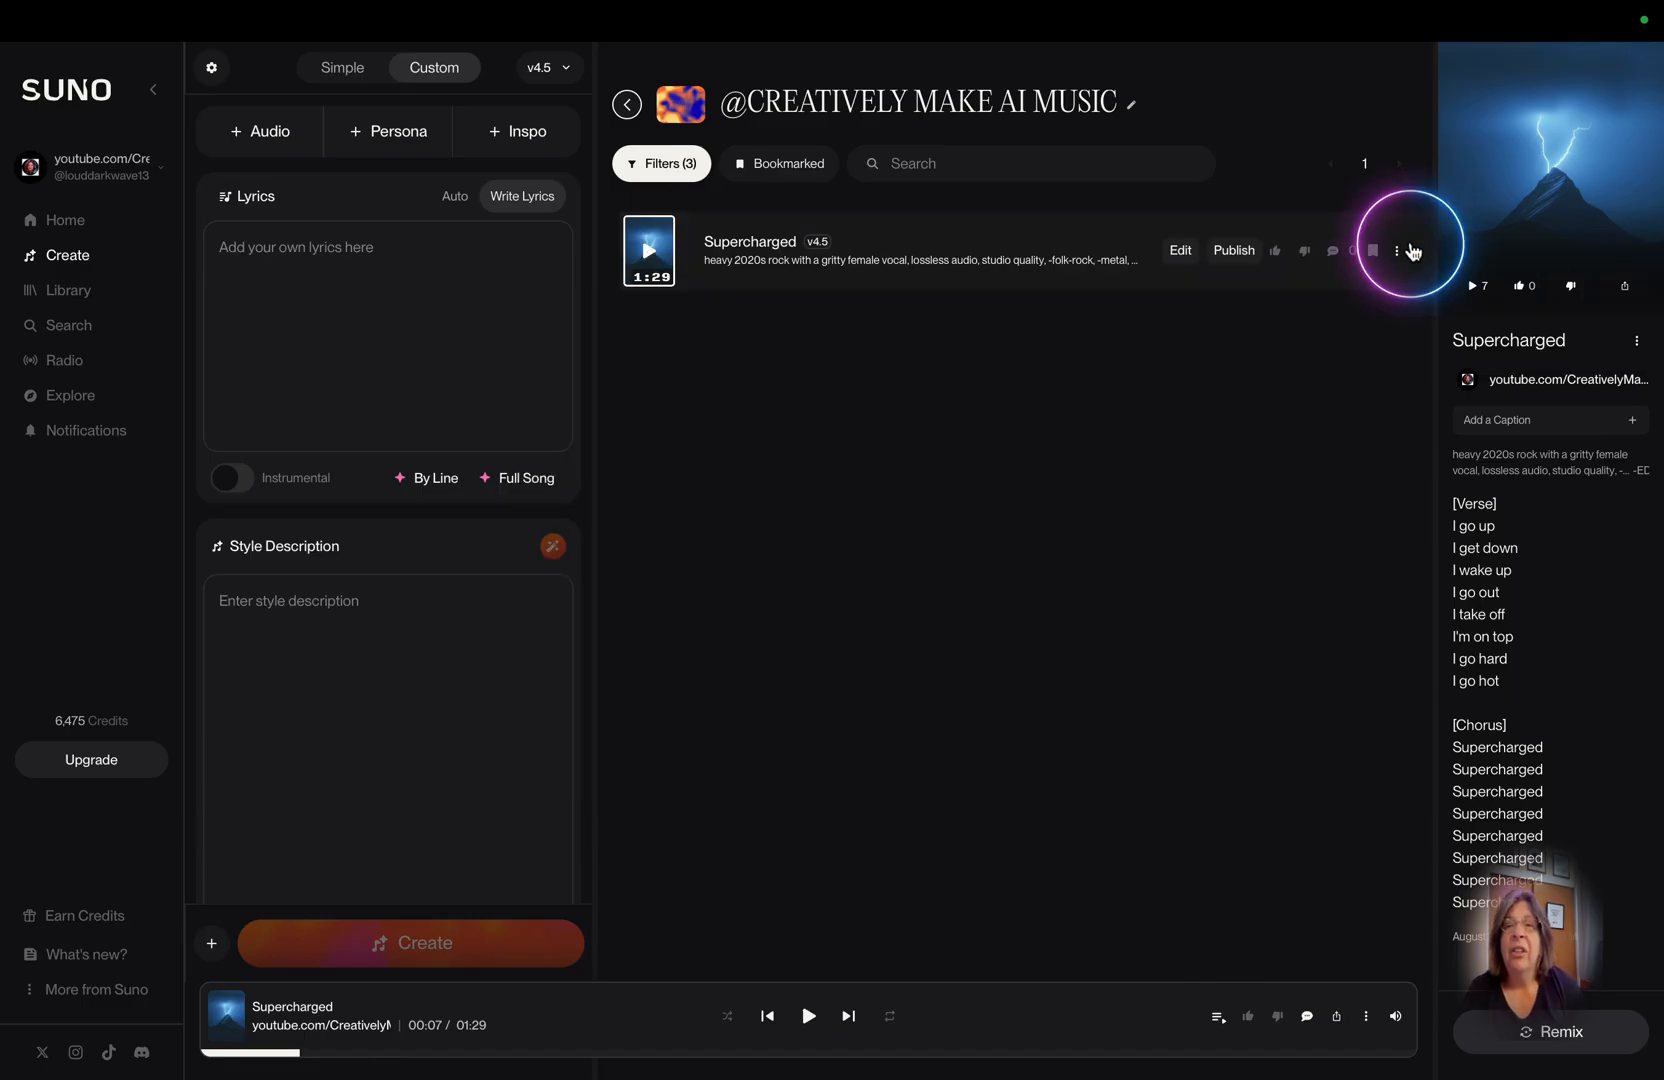
- Copy Supercharged's share link after toggling the 0:46 'Start song at' option back off
left_click(1398, 250)
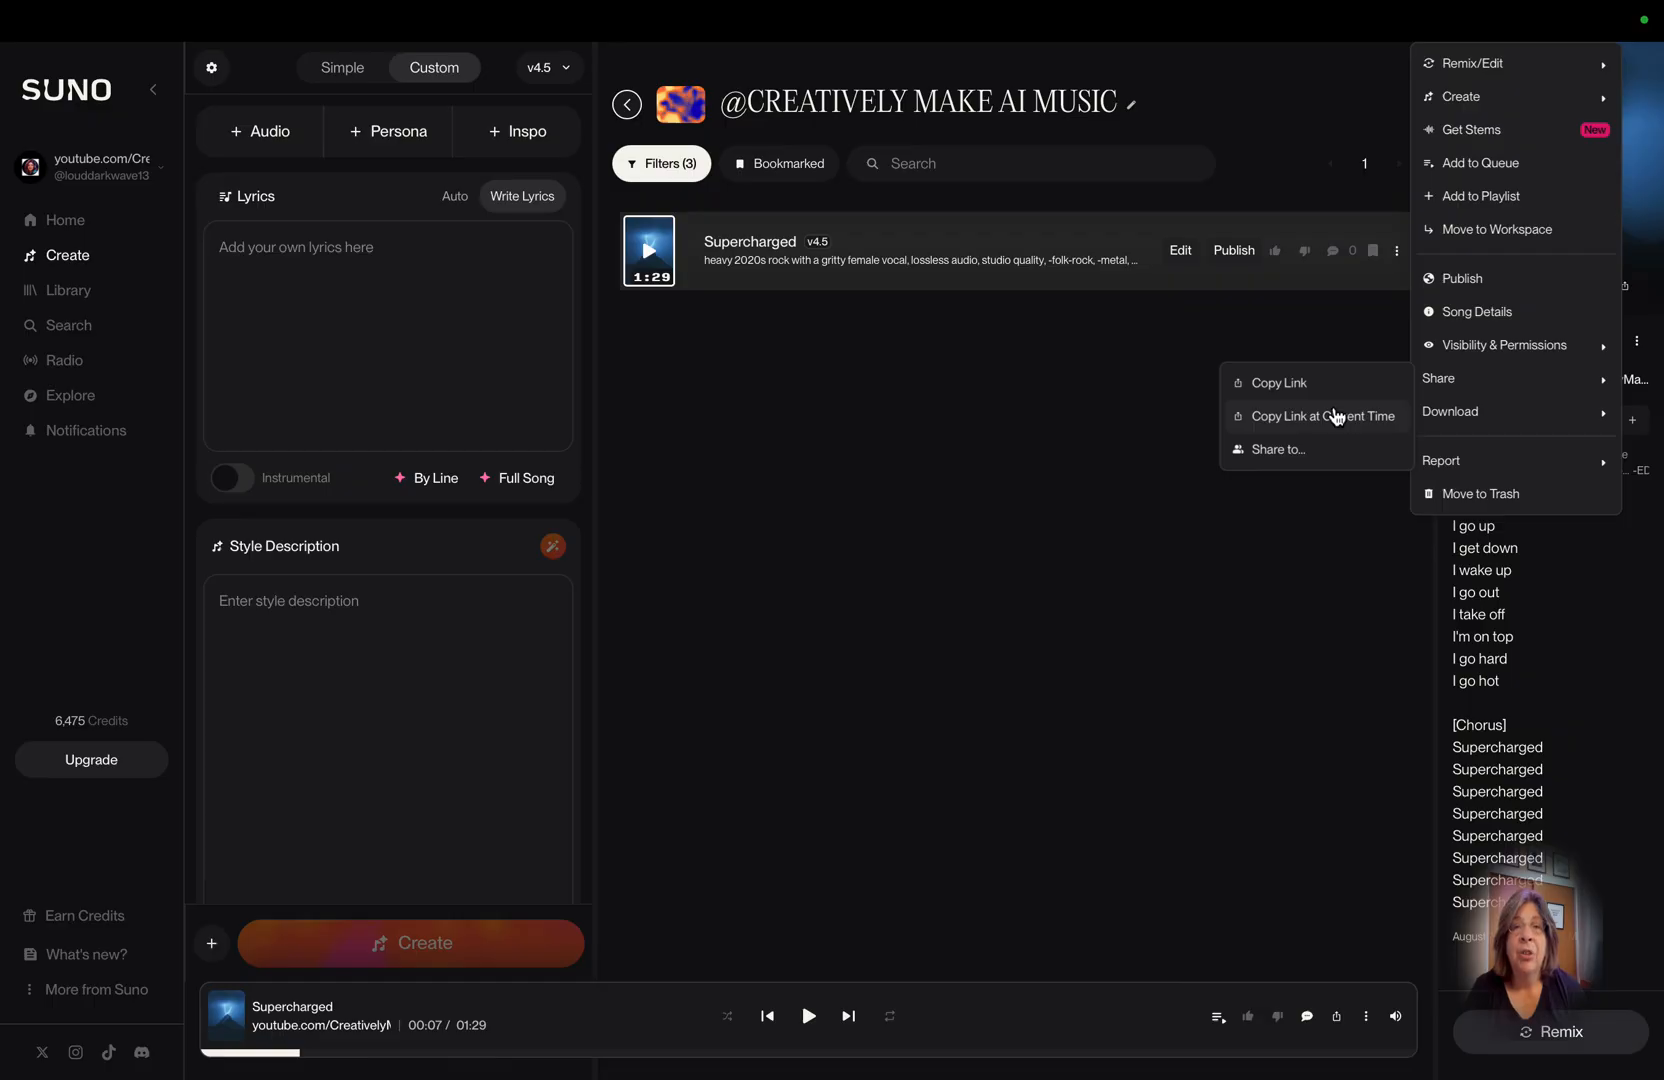
left_click(1277, 449)
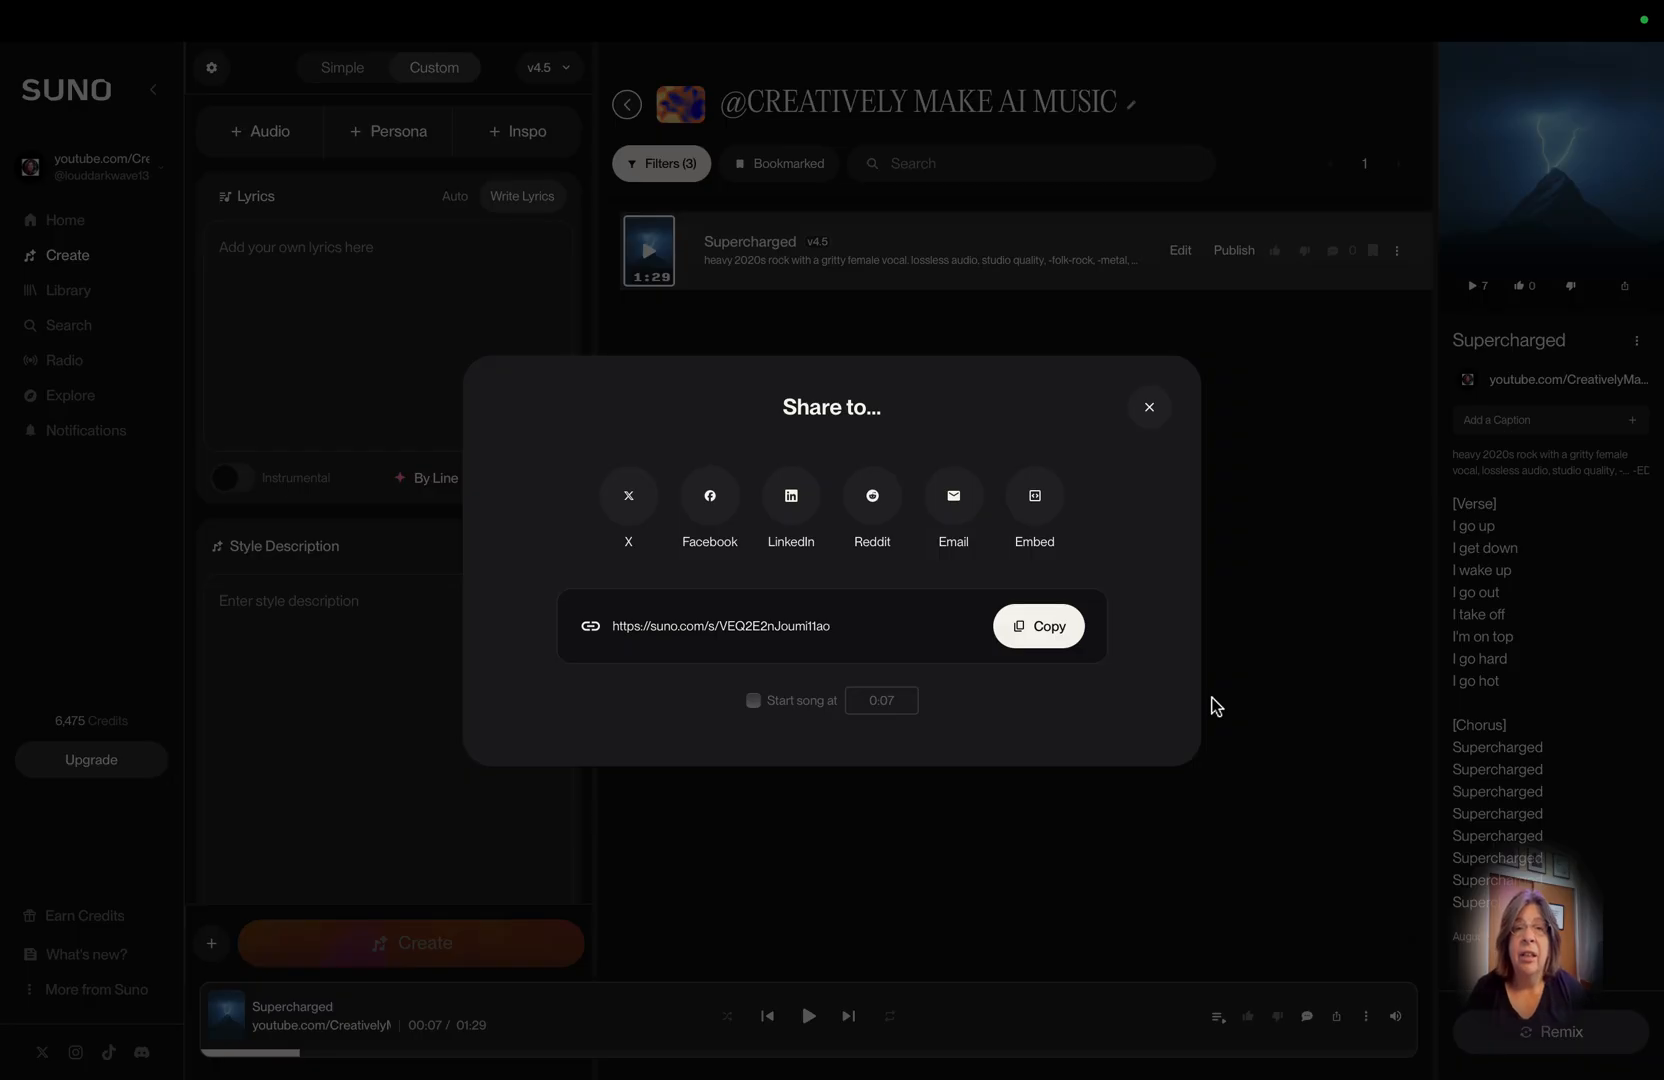
mouse_move(952, 495)
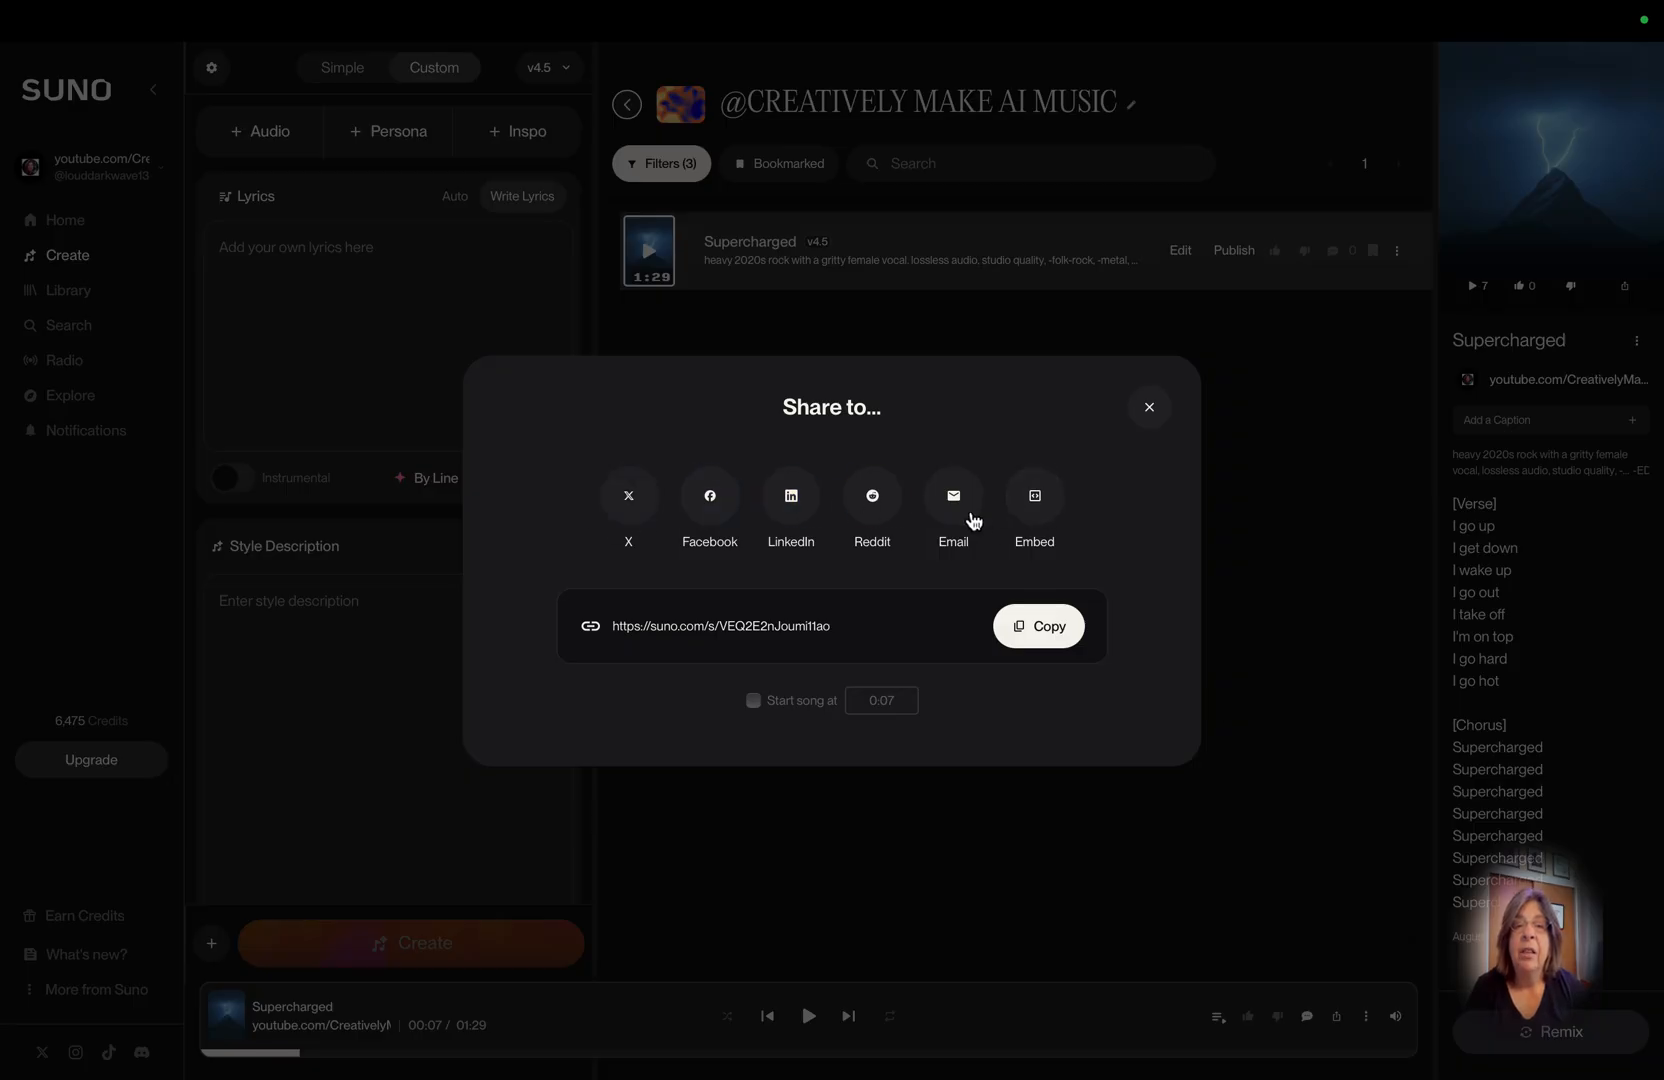
mouse_move(812, 690)
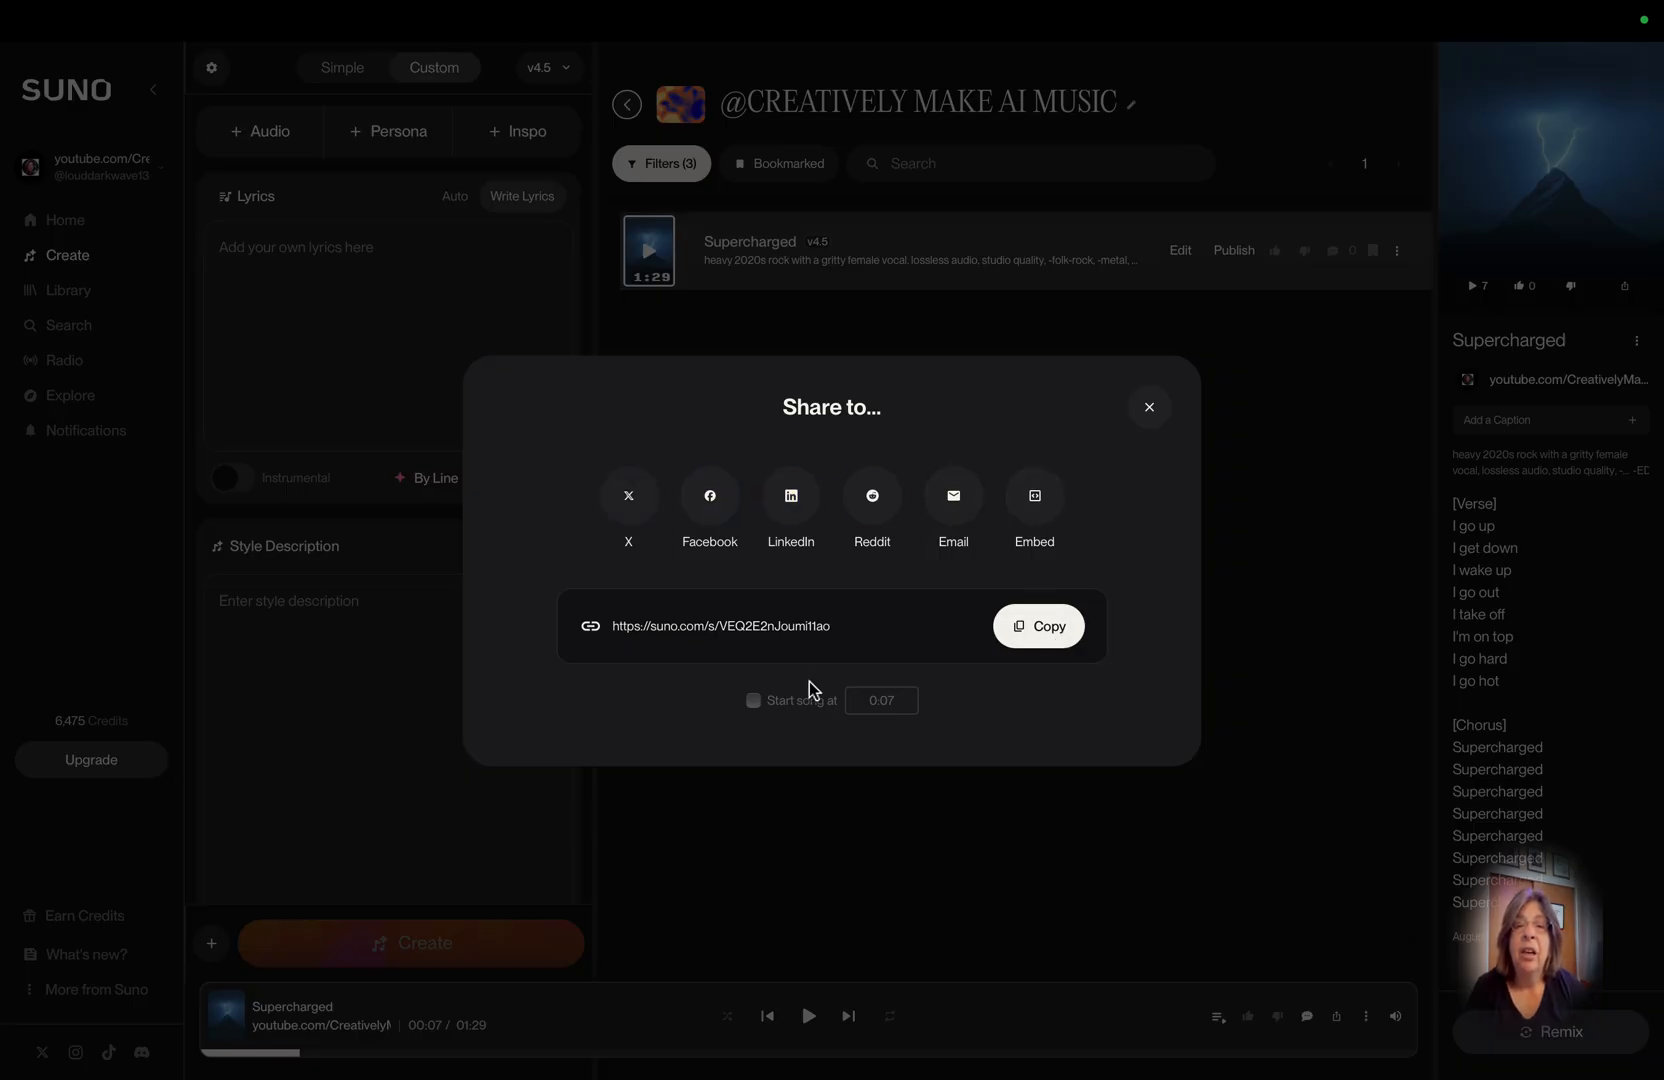
left_click(753, 700)
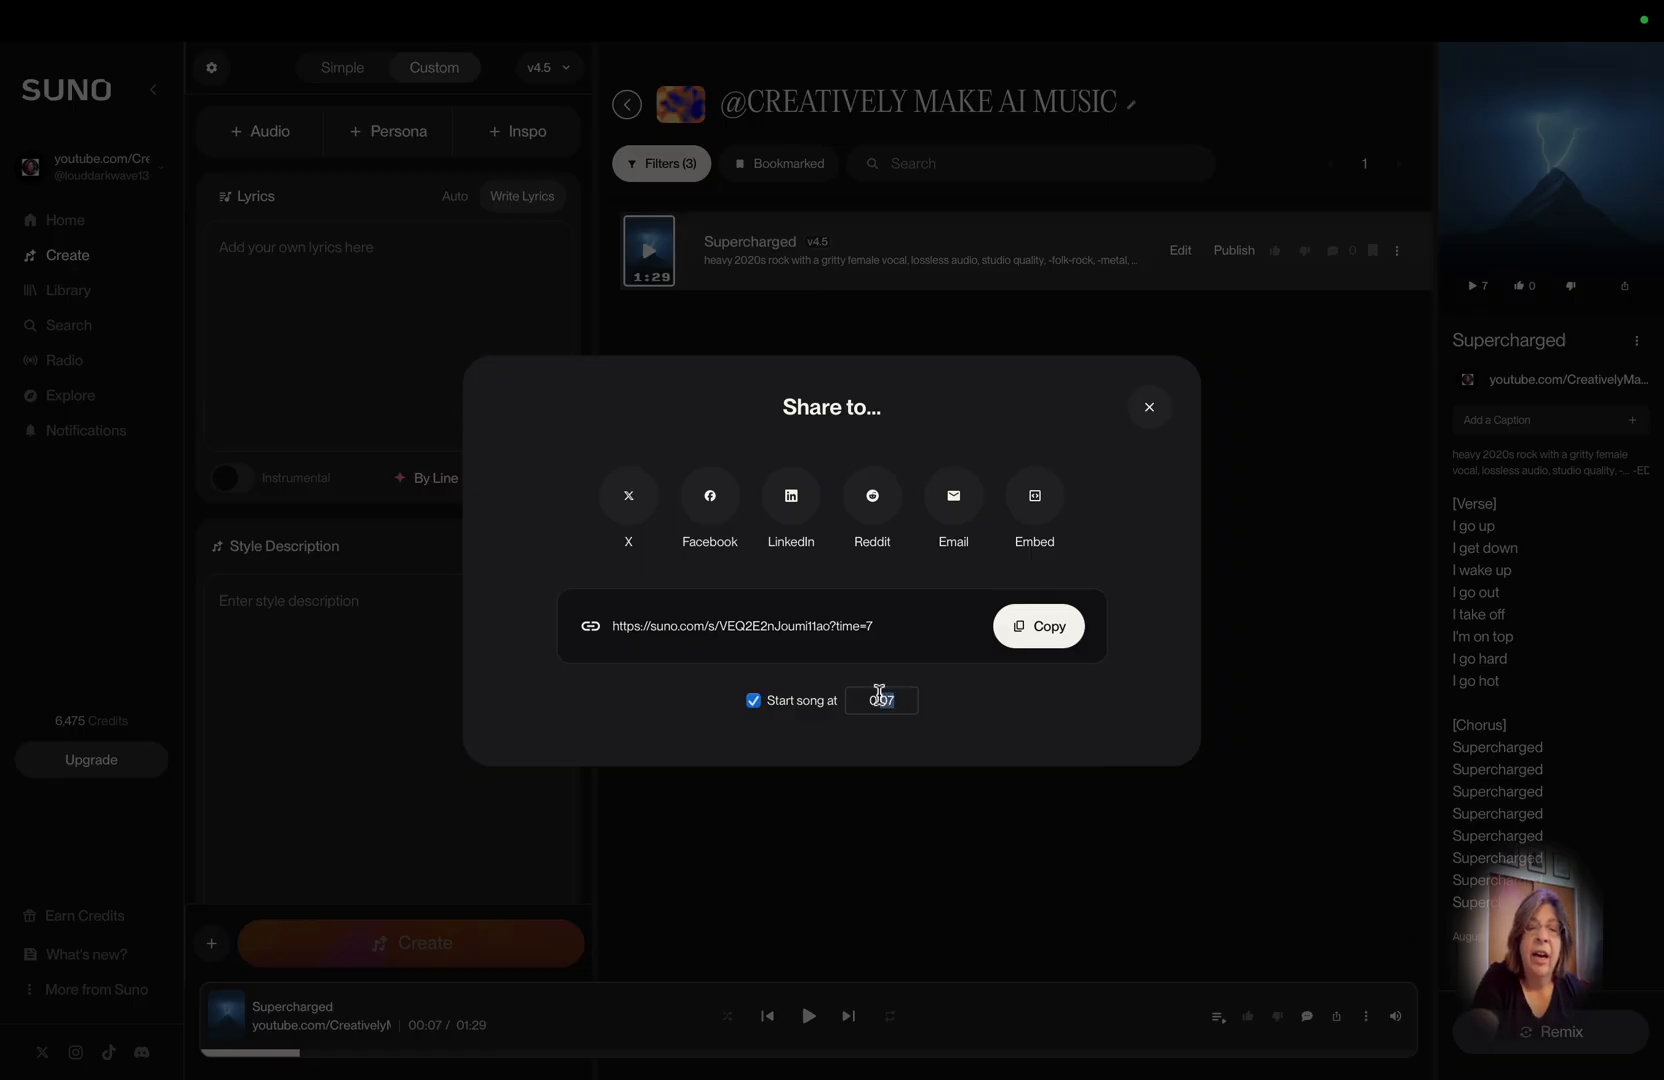
type("0:46")
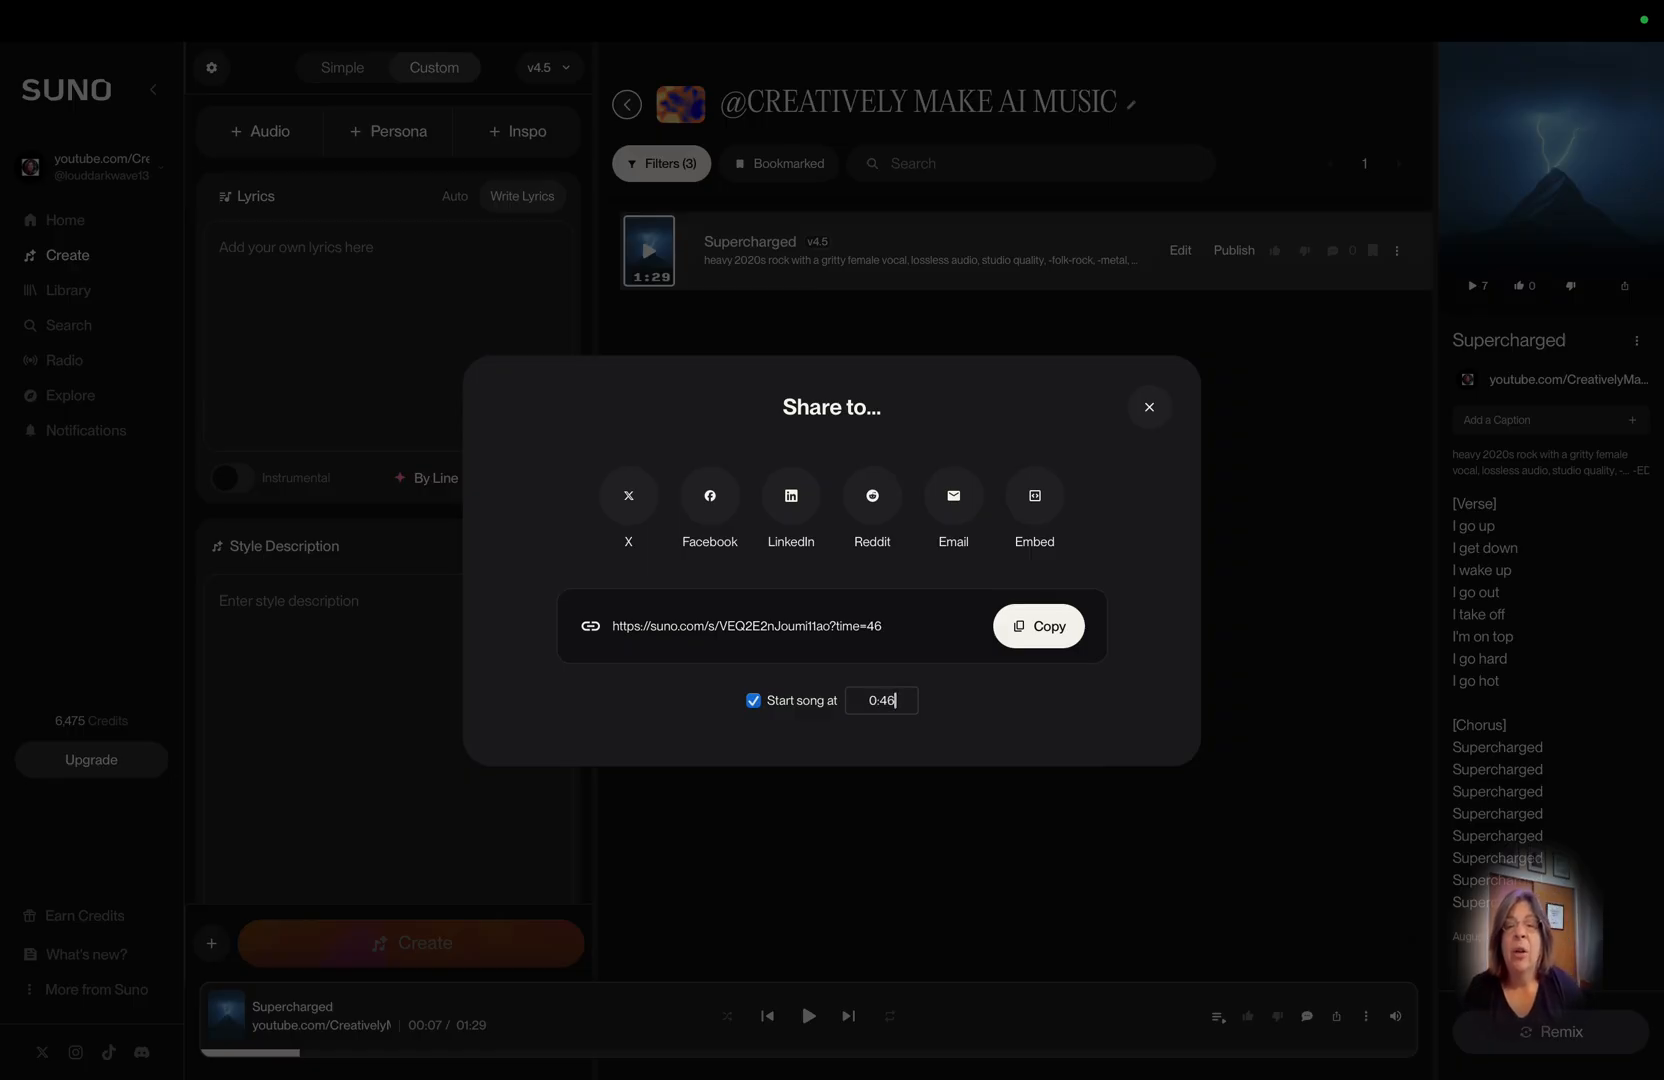
left_click(753, 700)
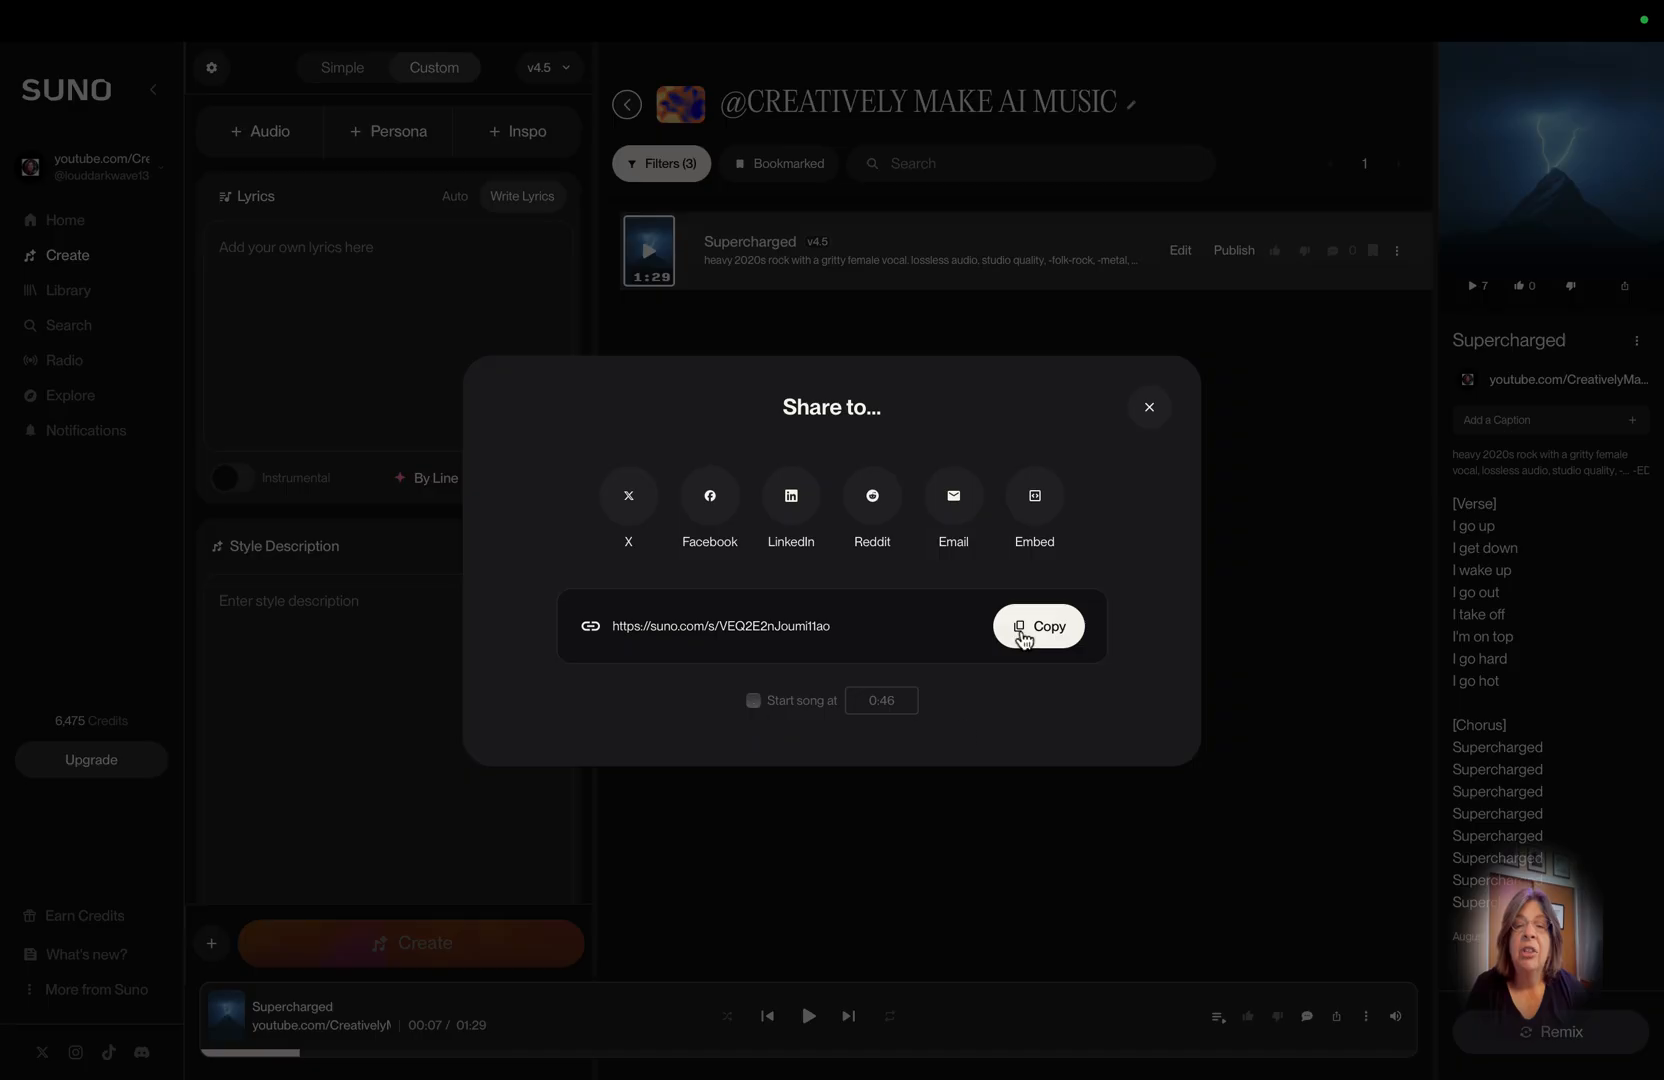
left_click(1037, 625)
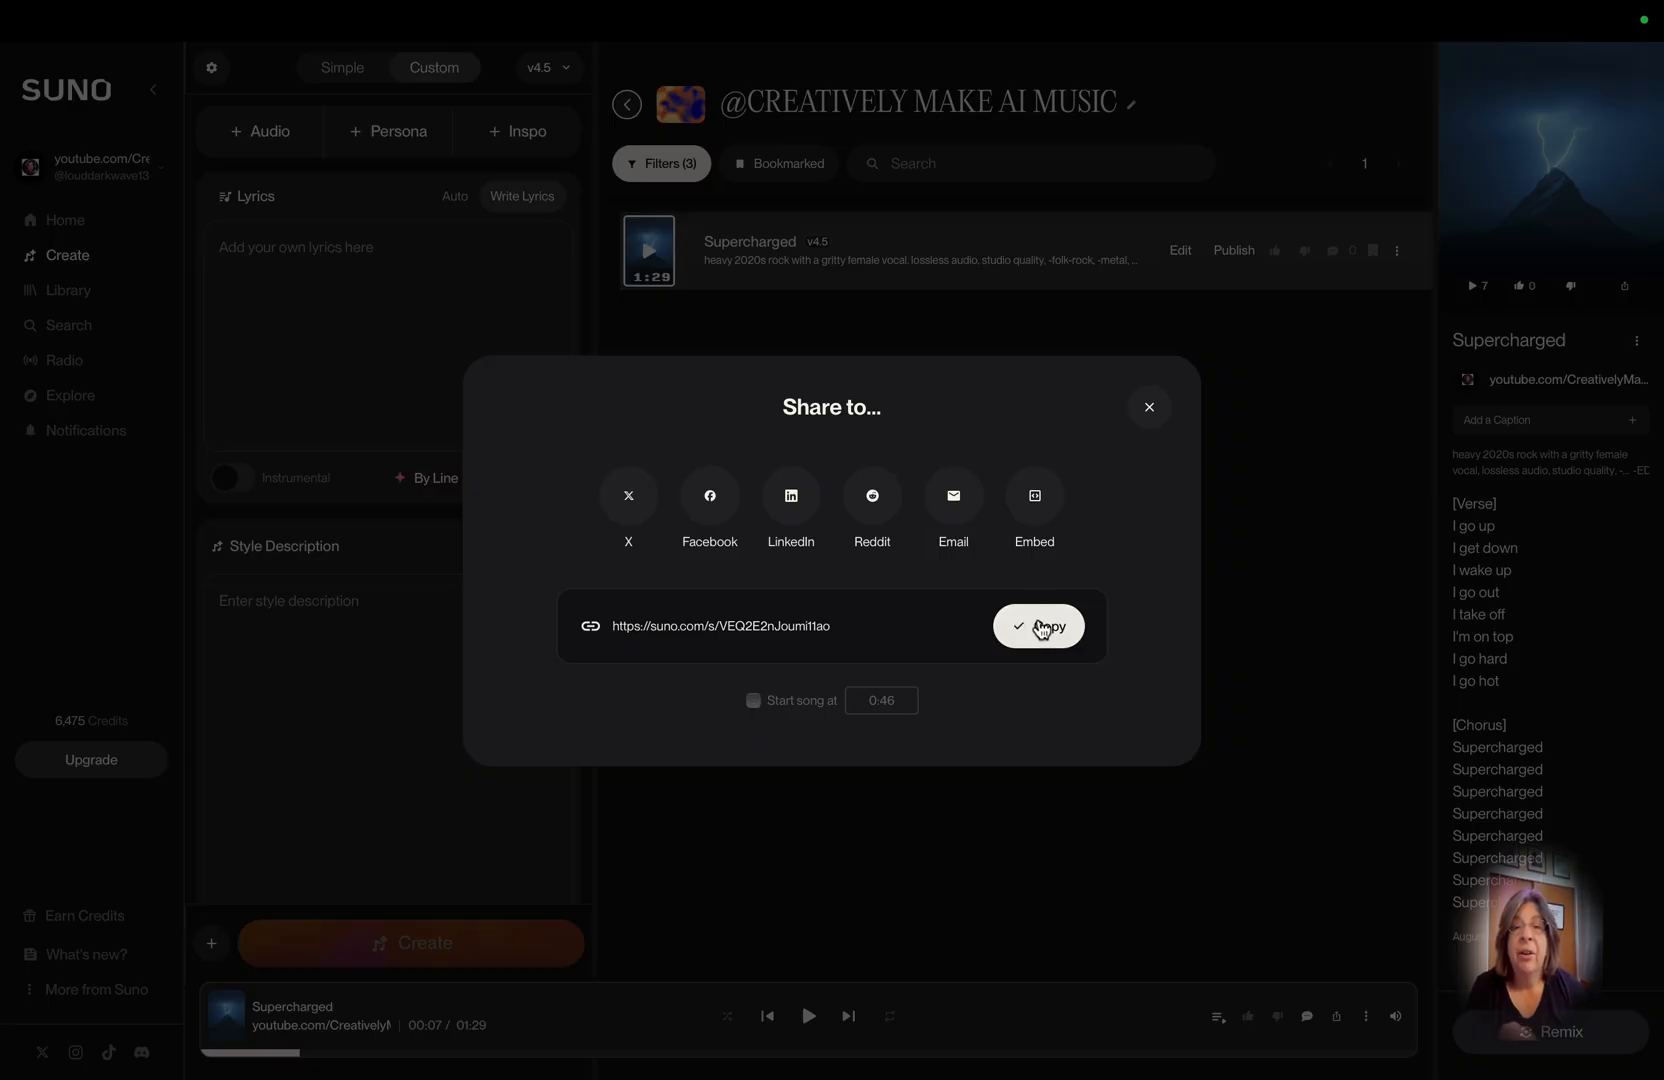
left_click(1148, 407)
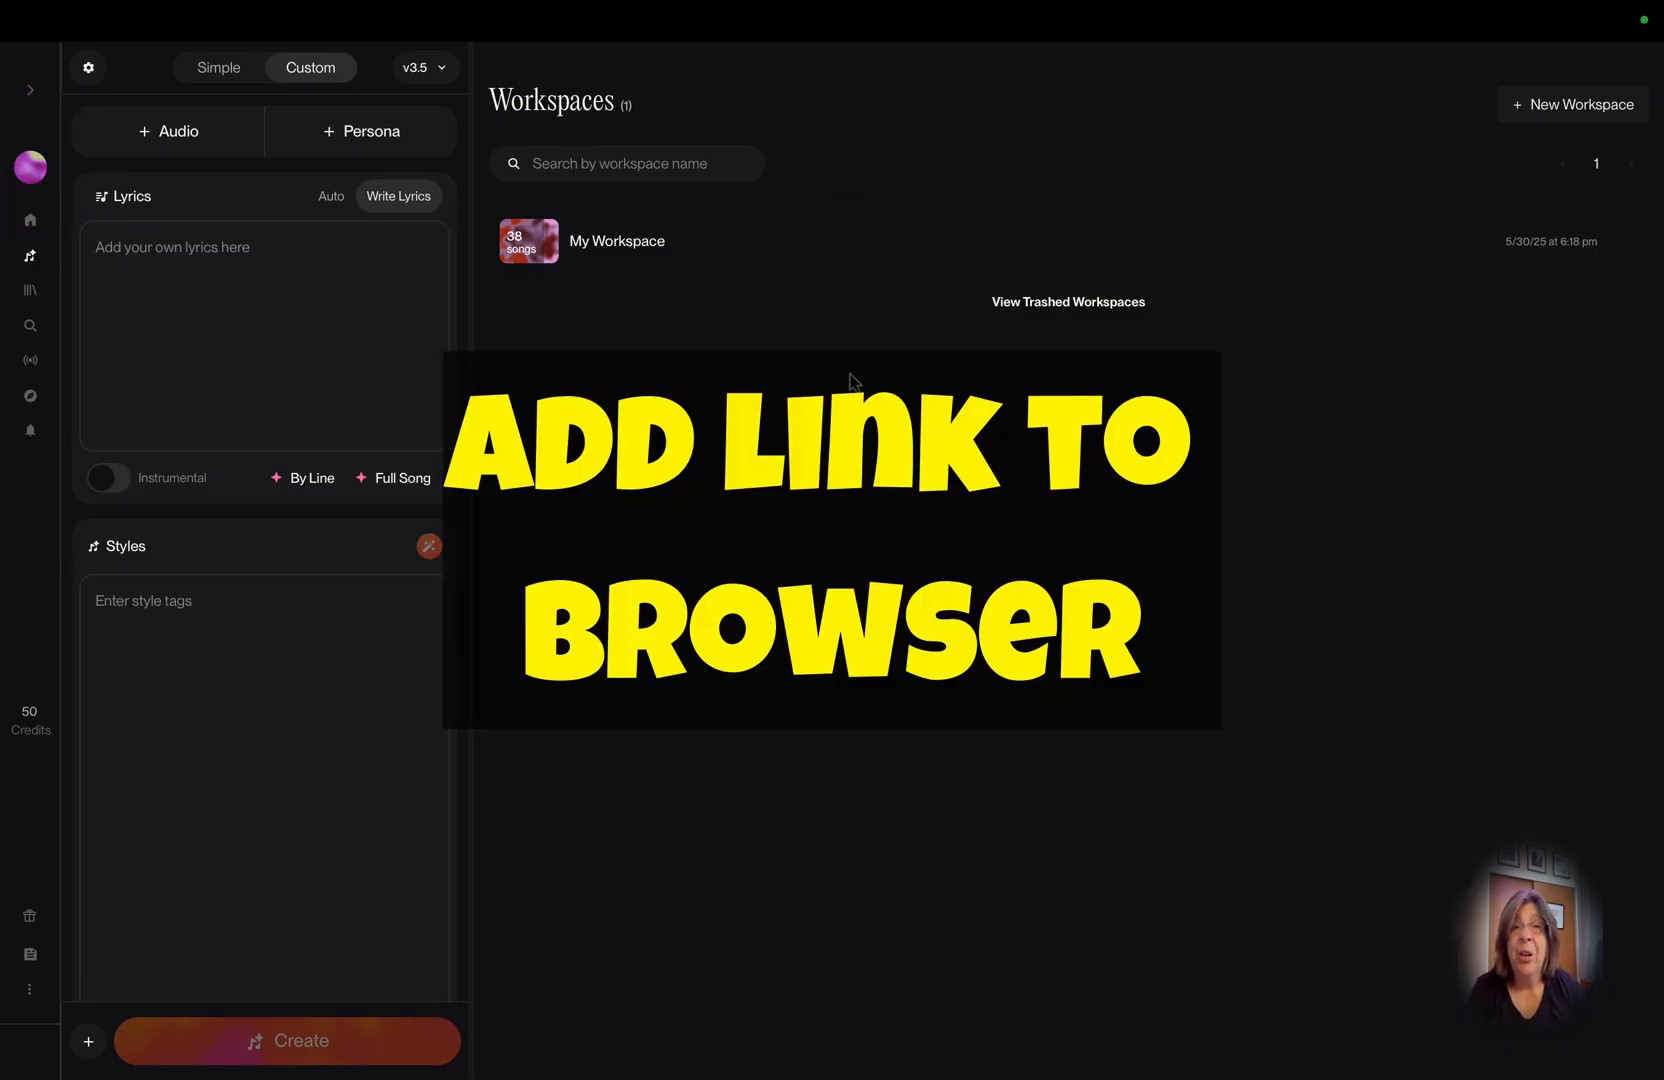
type("https://suno.com/s/VEQ2E2nJoumi11ao")
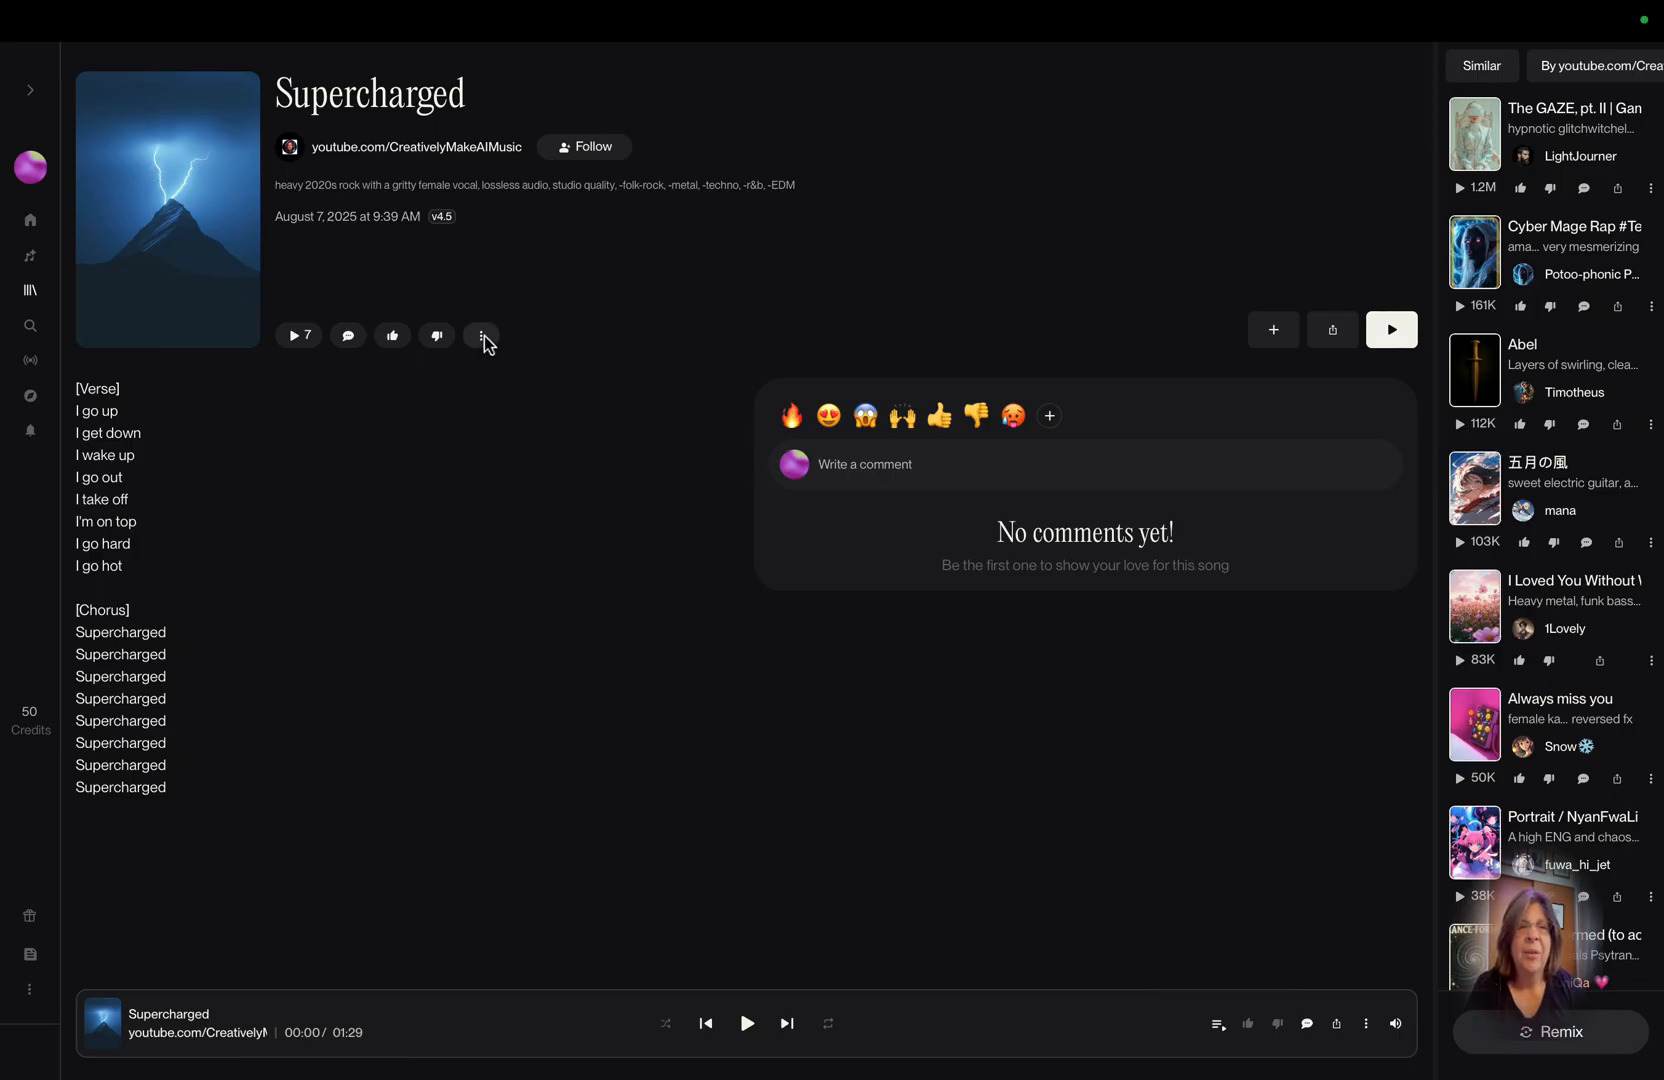
- Choose Remix from the shared Supercharged song's ⋮ menu
left_click(482, 335)
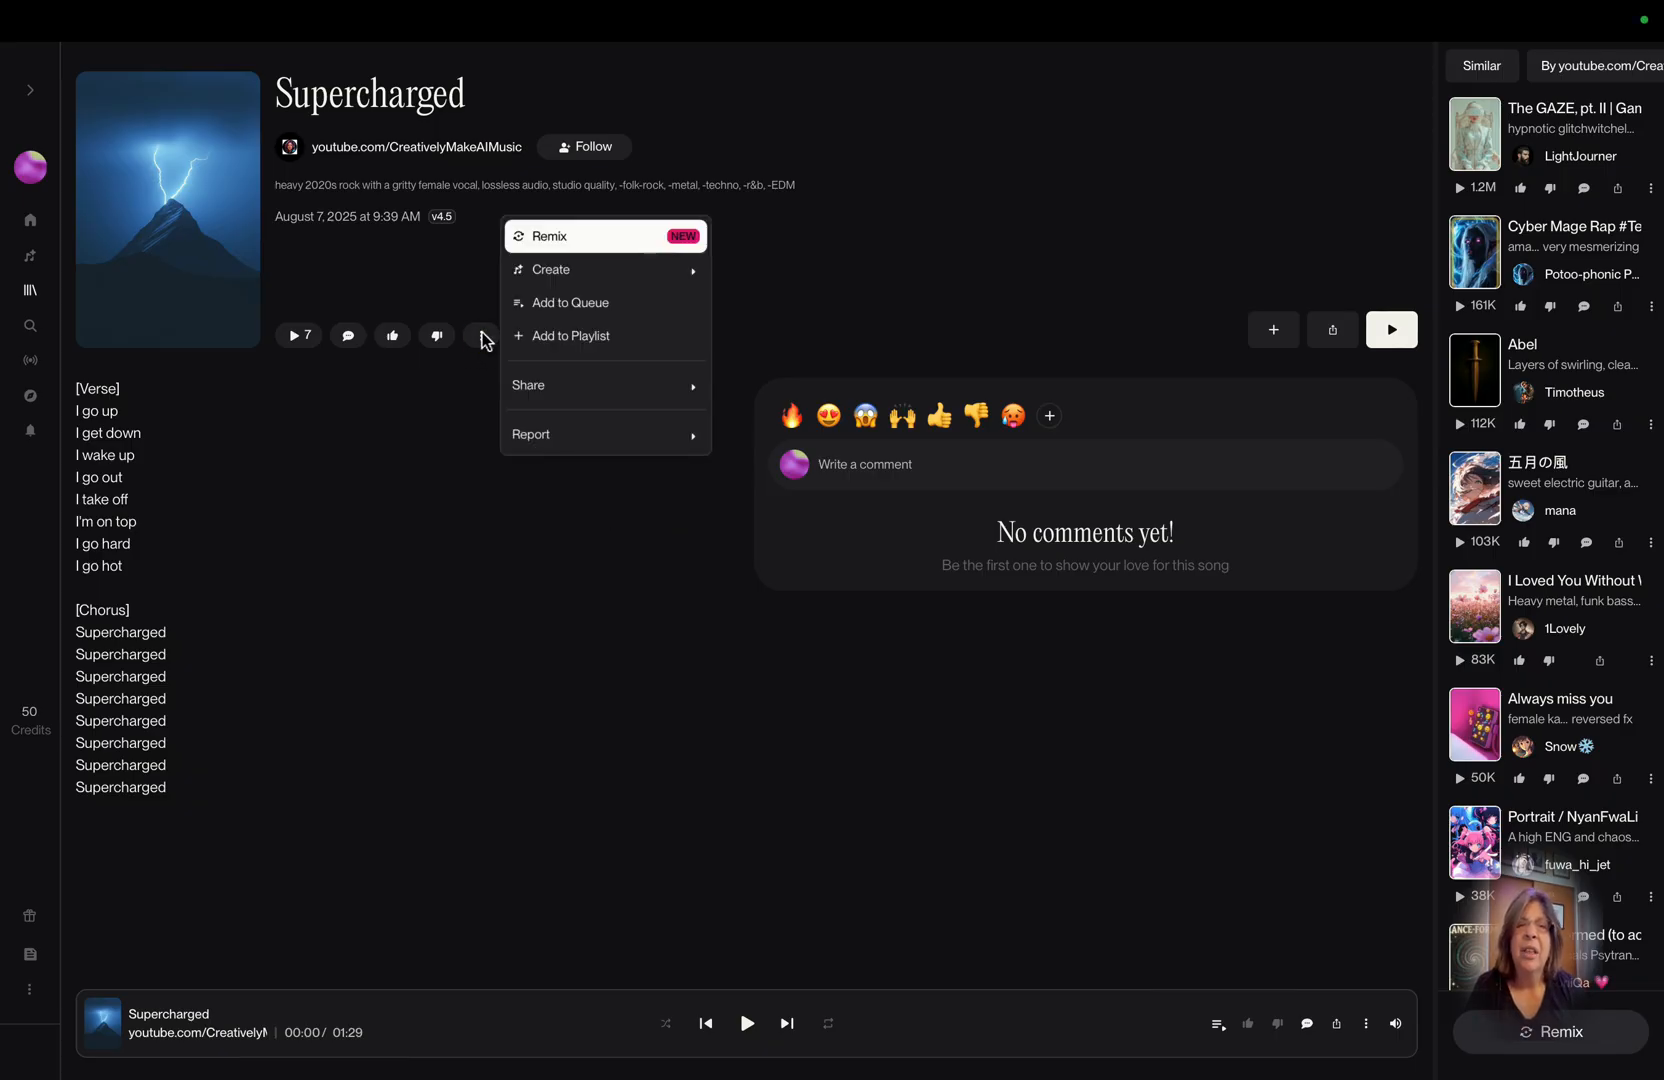
mouse_move(573, 236)
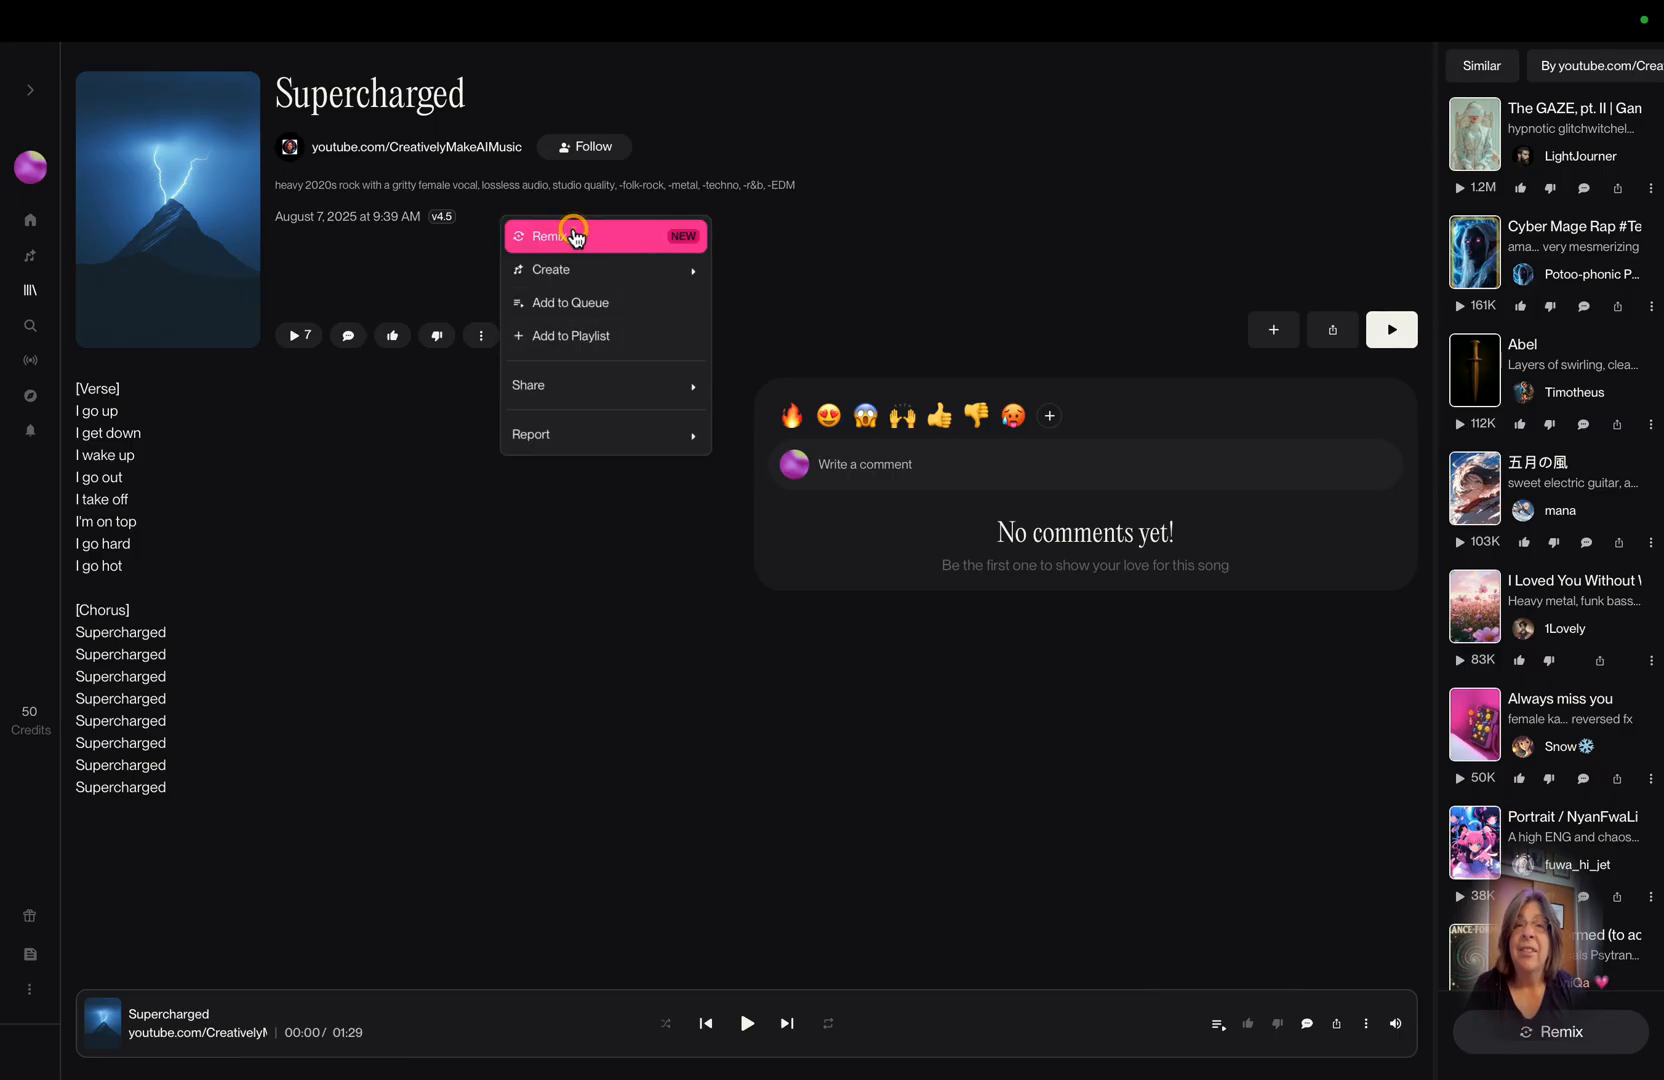
left_click(550, 236)
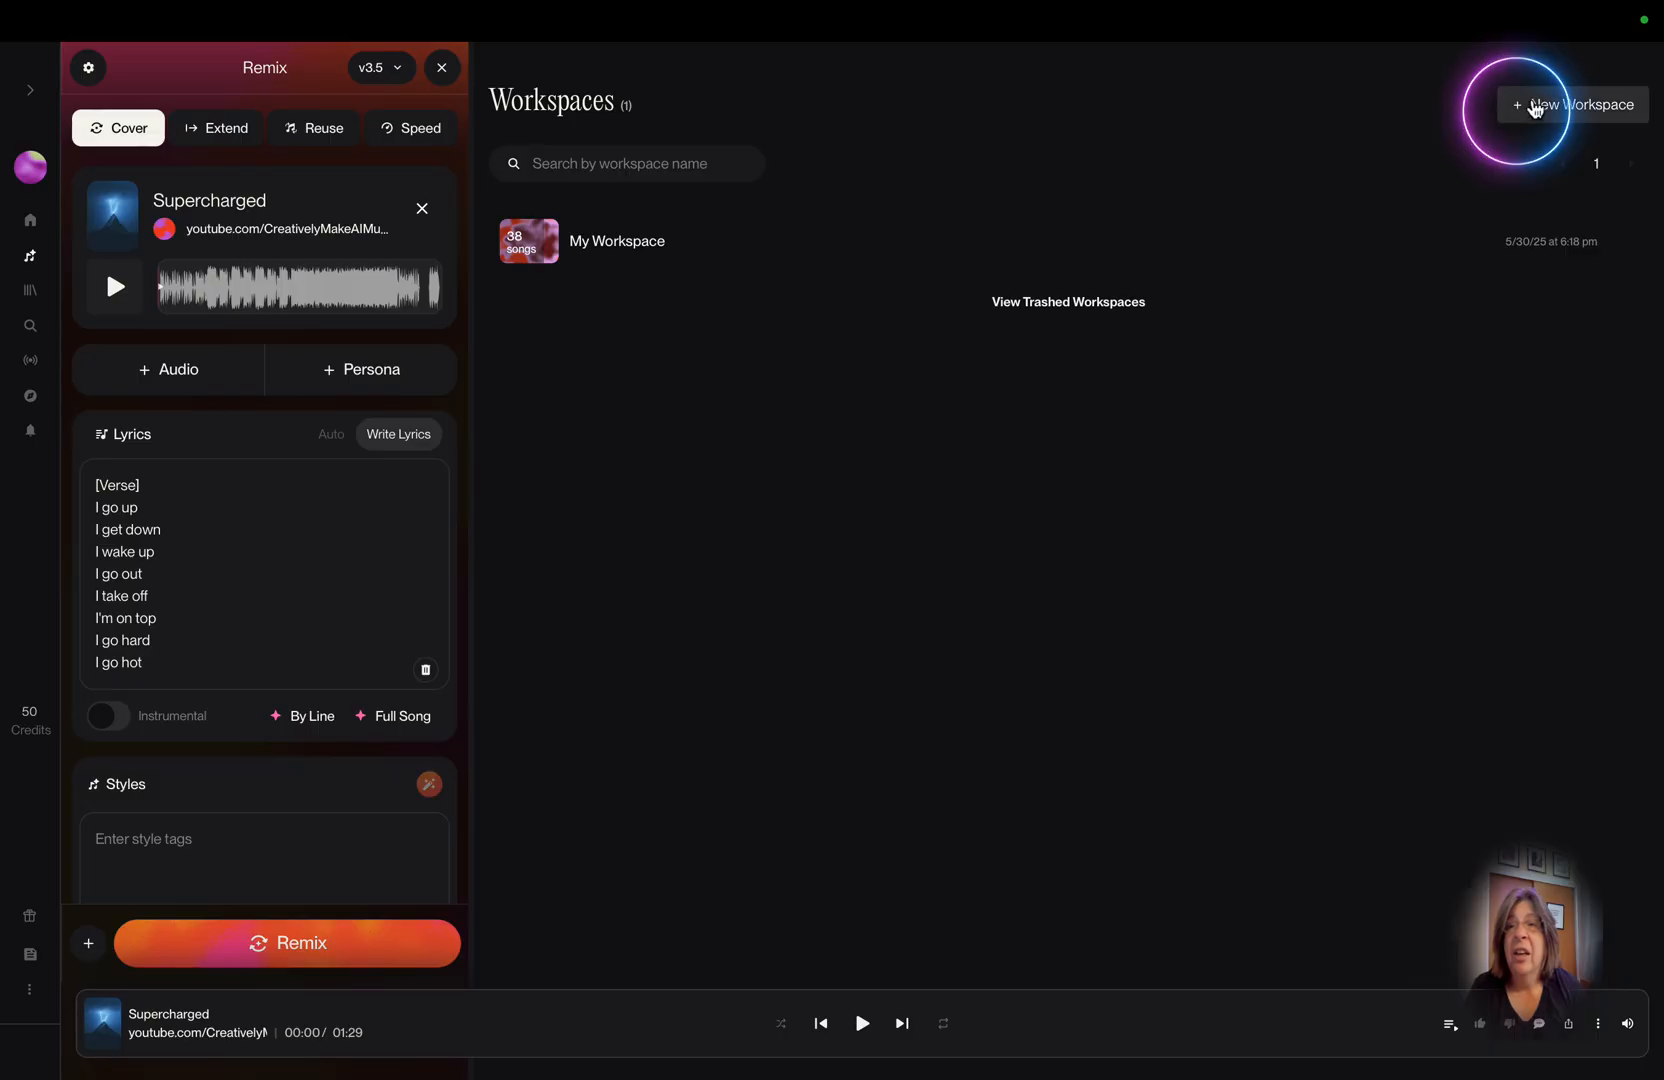
left_click(1576, 105)
type("Suno AI Tutorial - Collaboration")
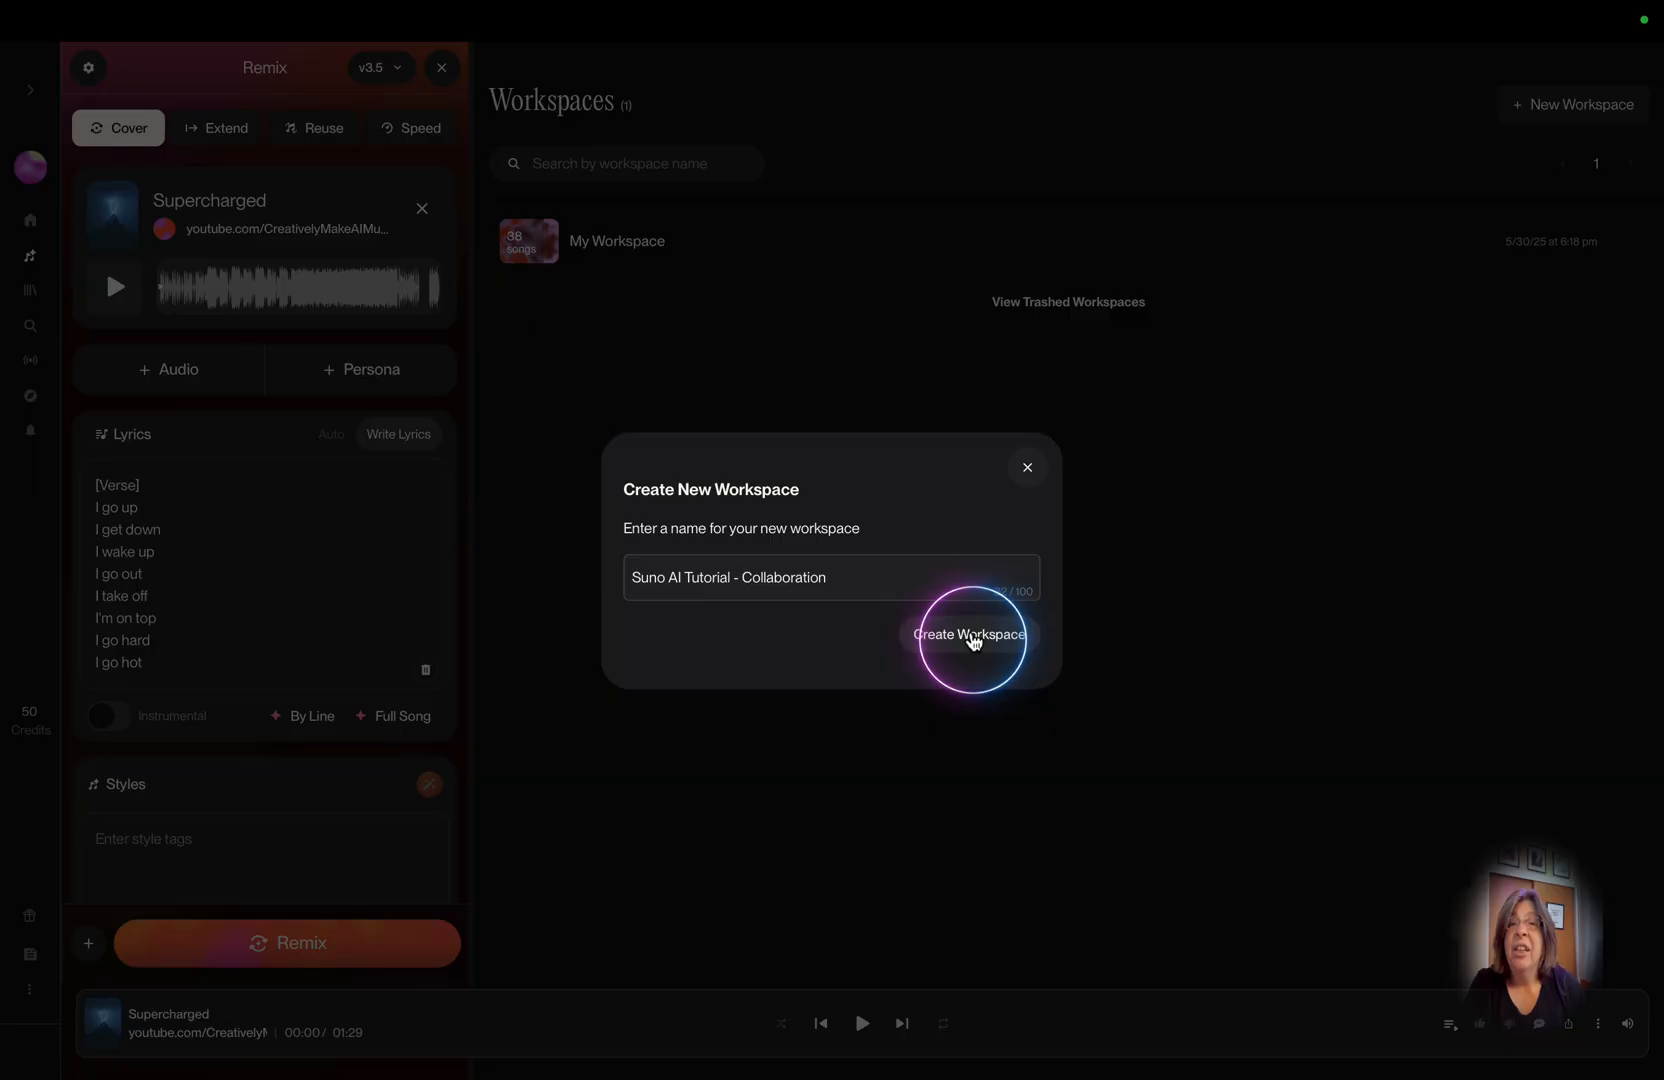
left_click(967, 633)
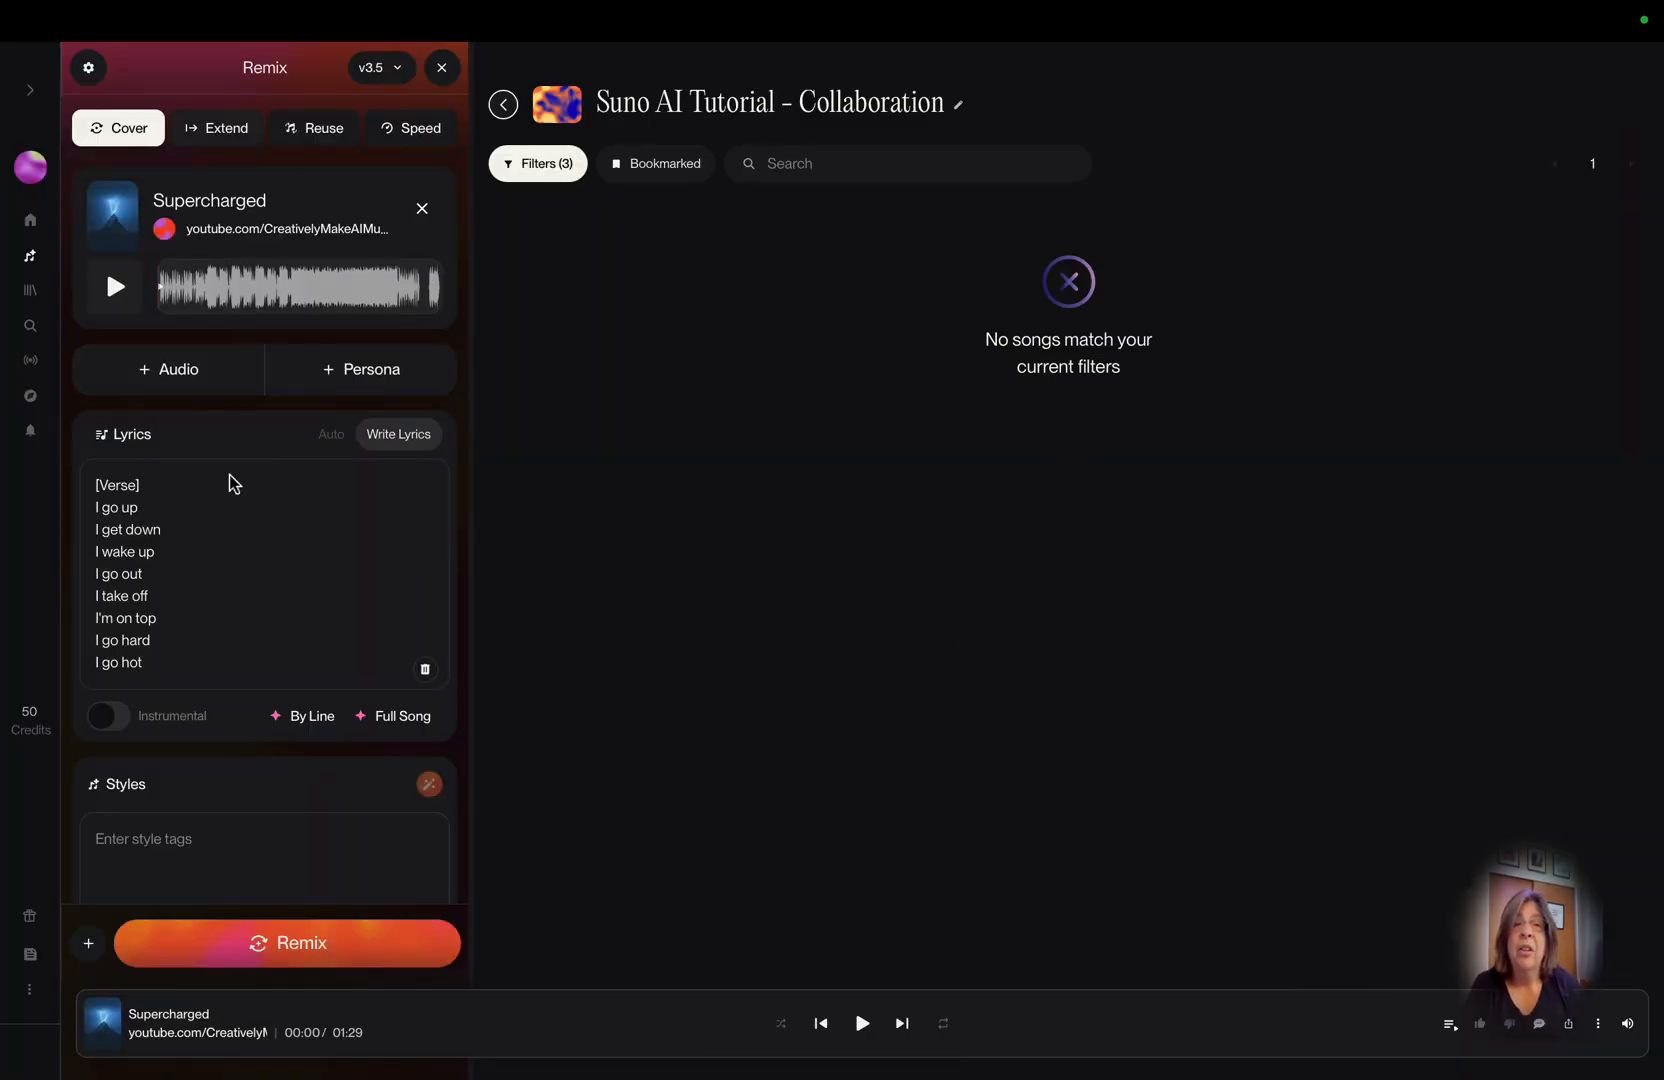
mouse_move(807, 619)
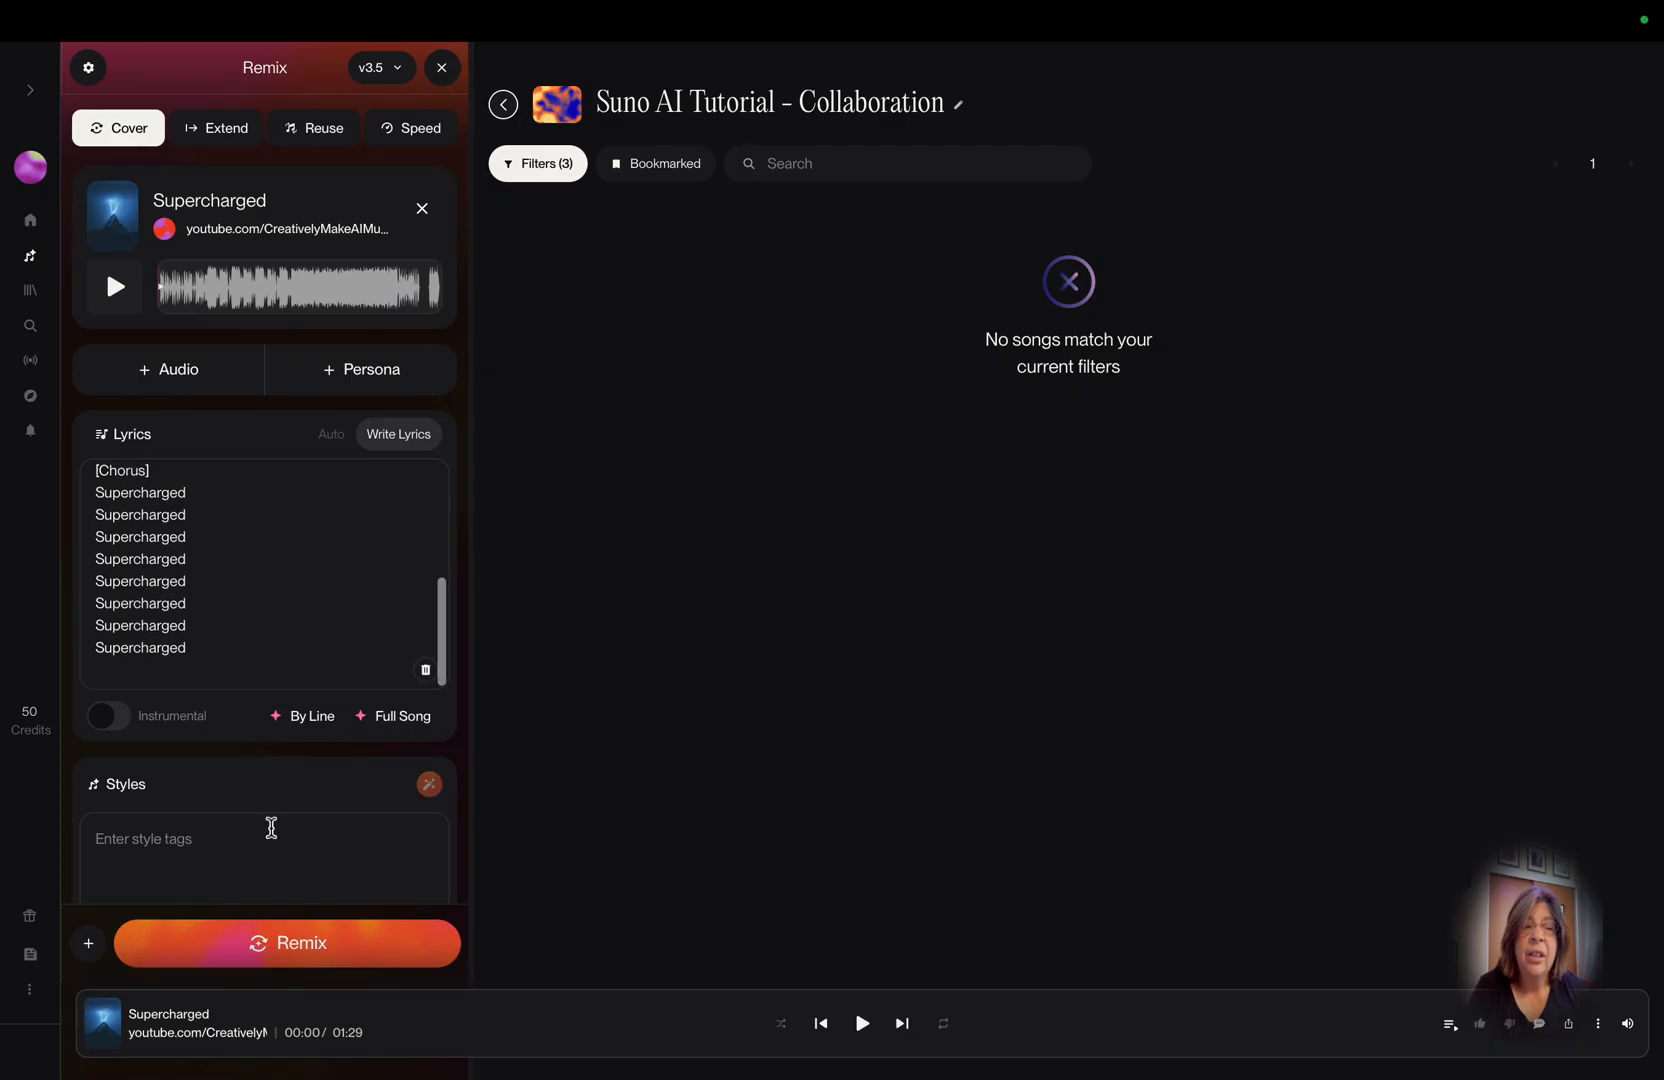
- Under More Options, generate 'Supercharged (Remix)' into the Suno AI Tutorial - Collaboration workspace
scroll("down", 3)
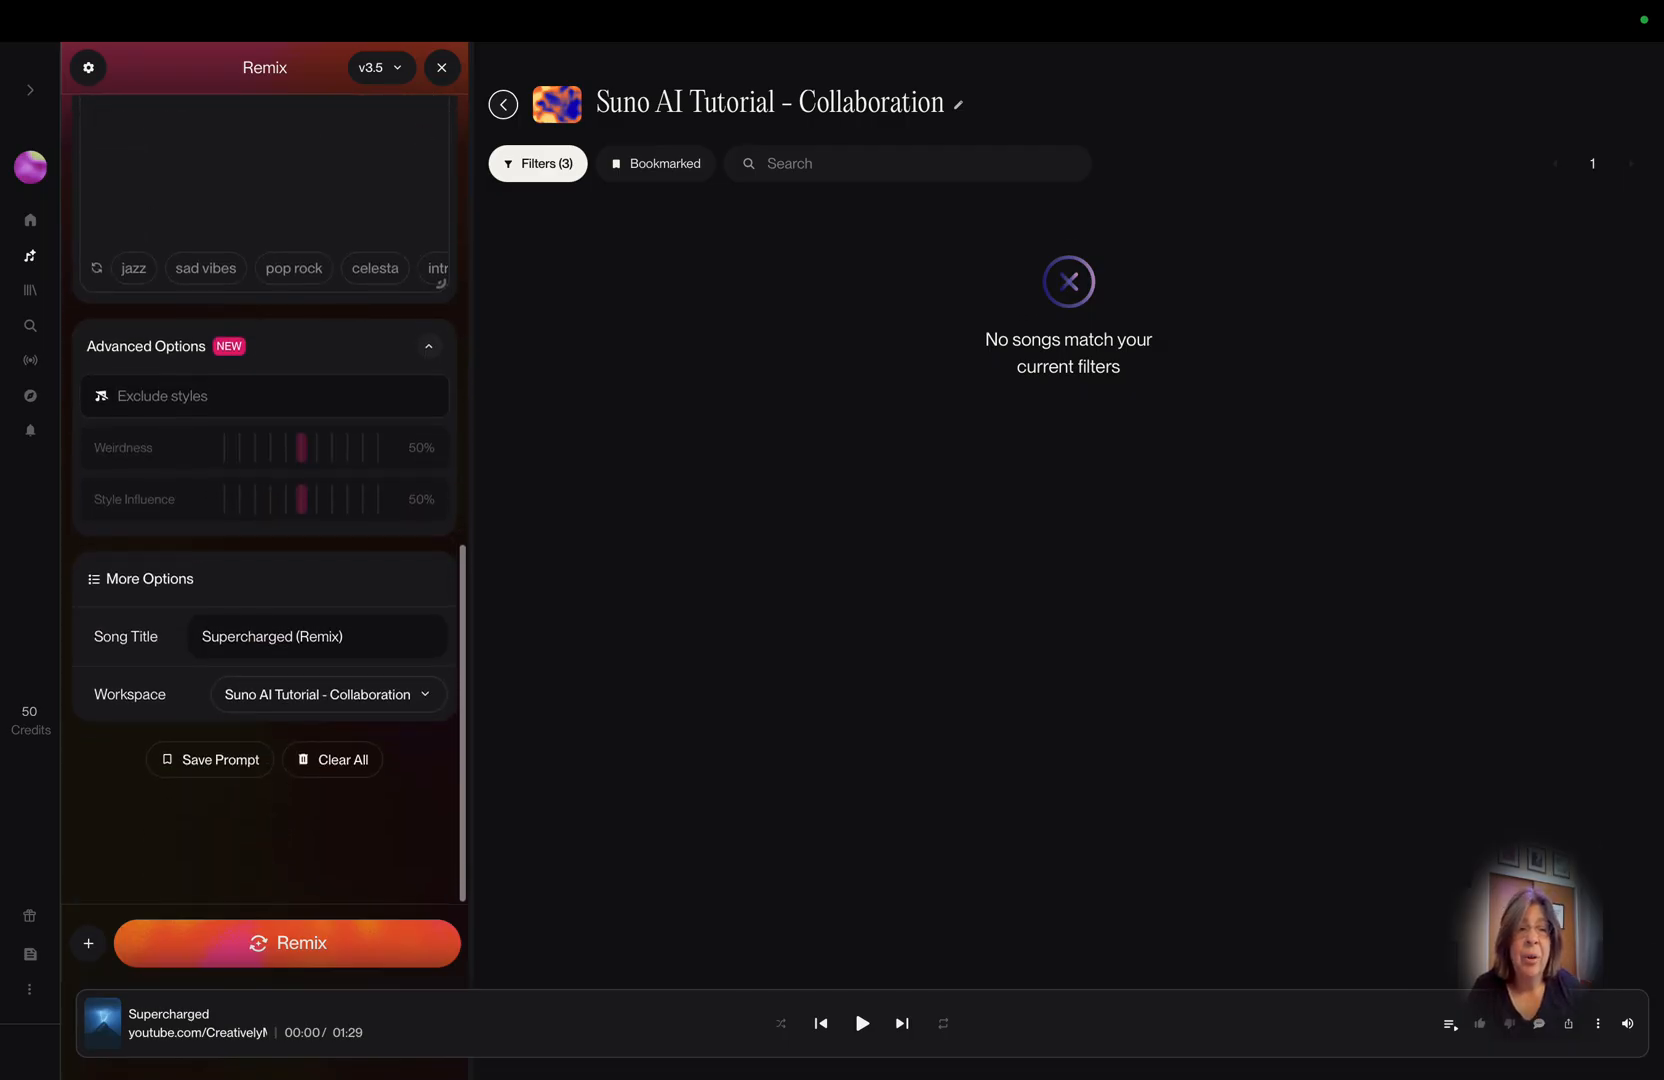
left_click(301, 943)
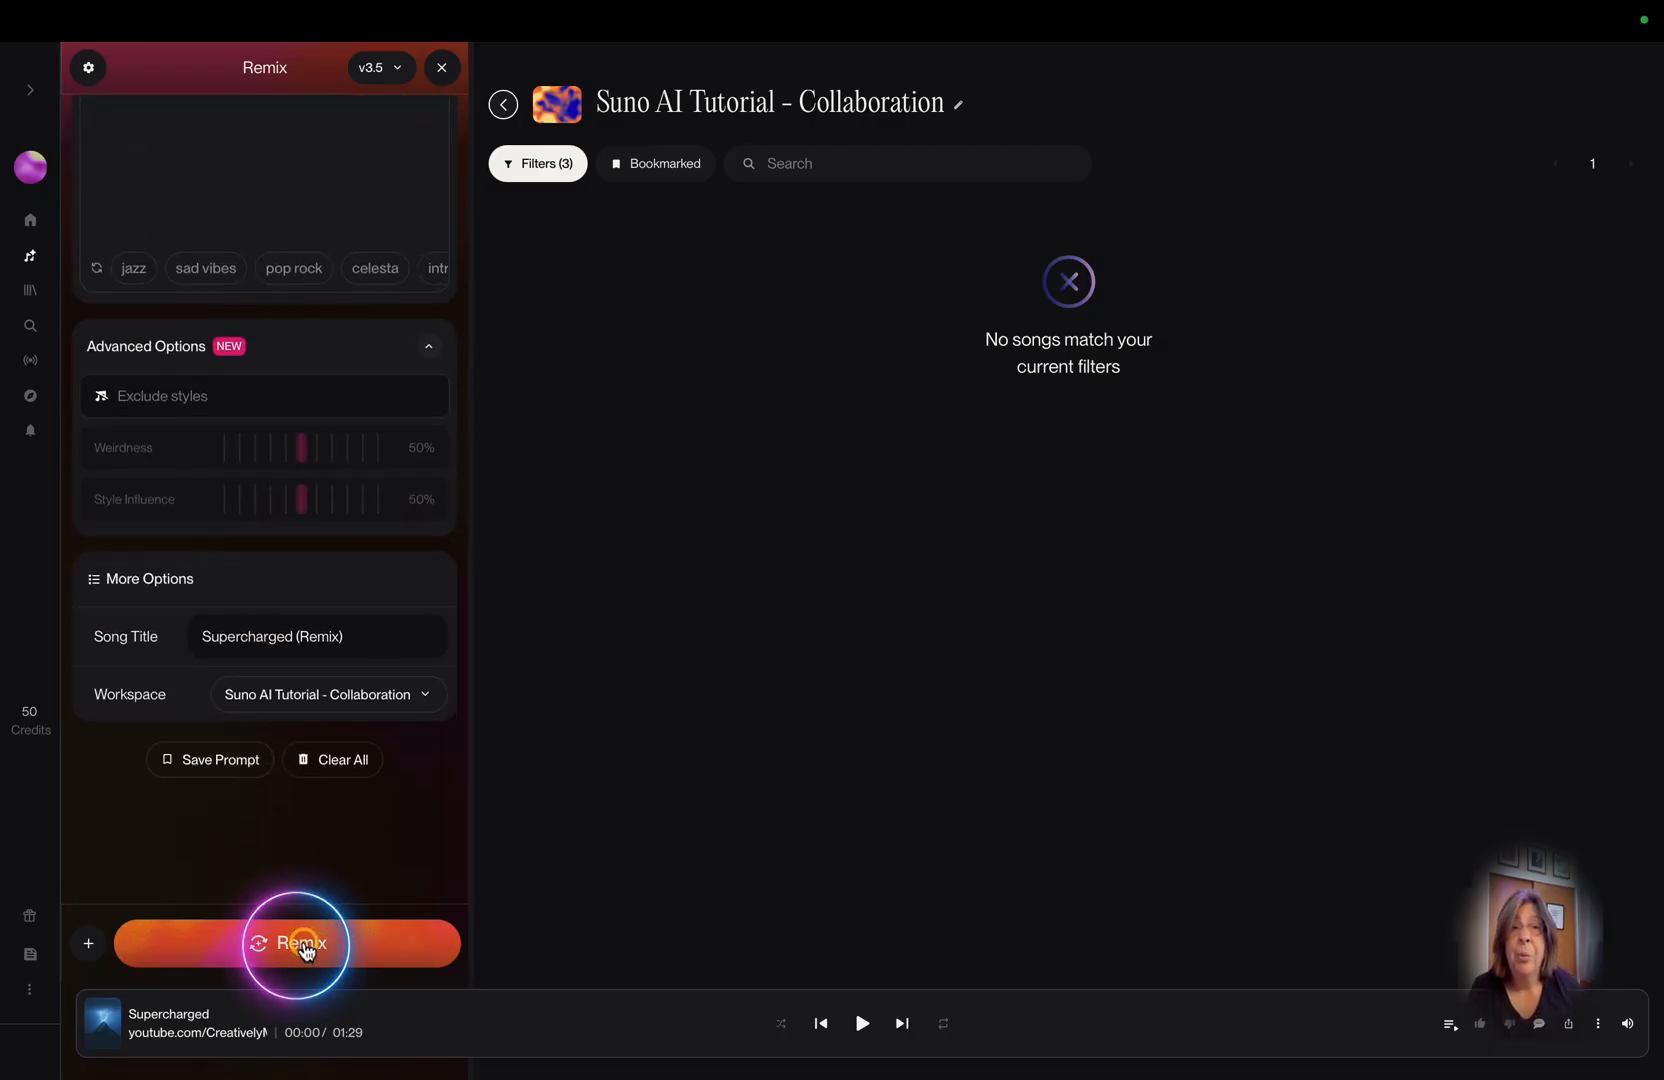
left_click(300, 943)
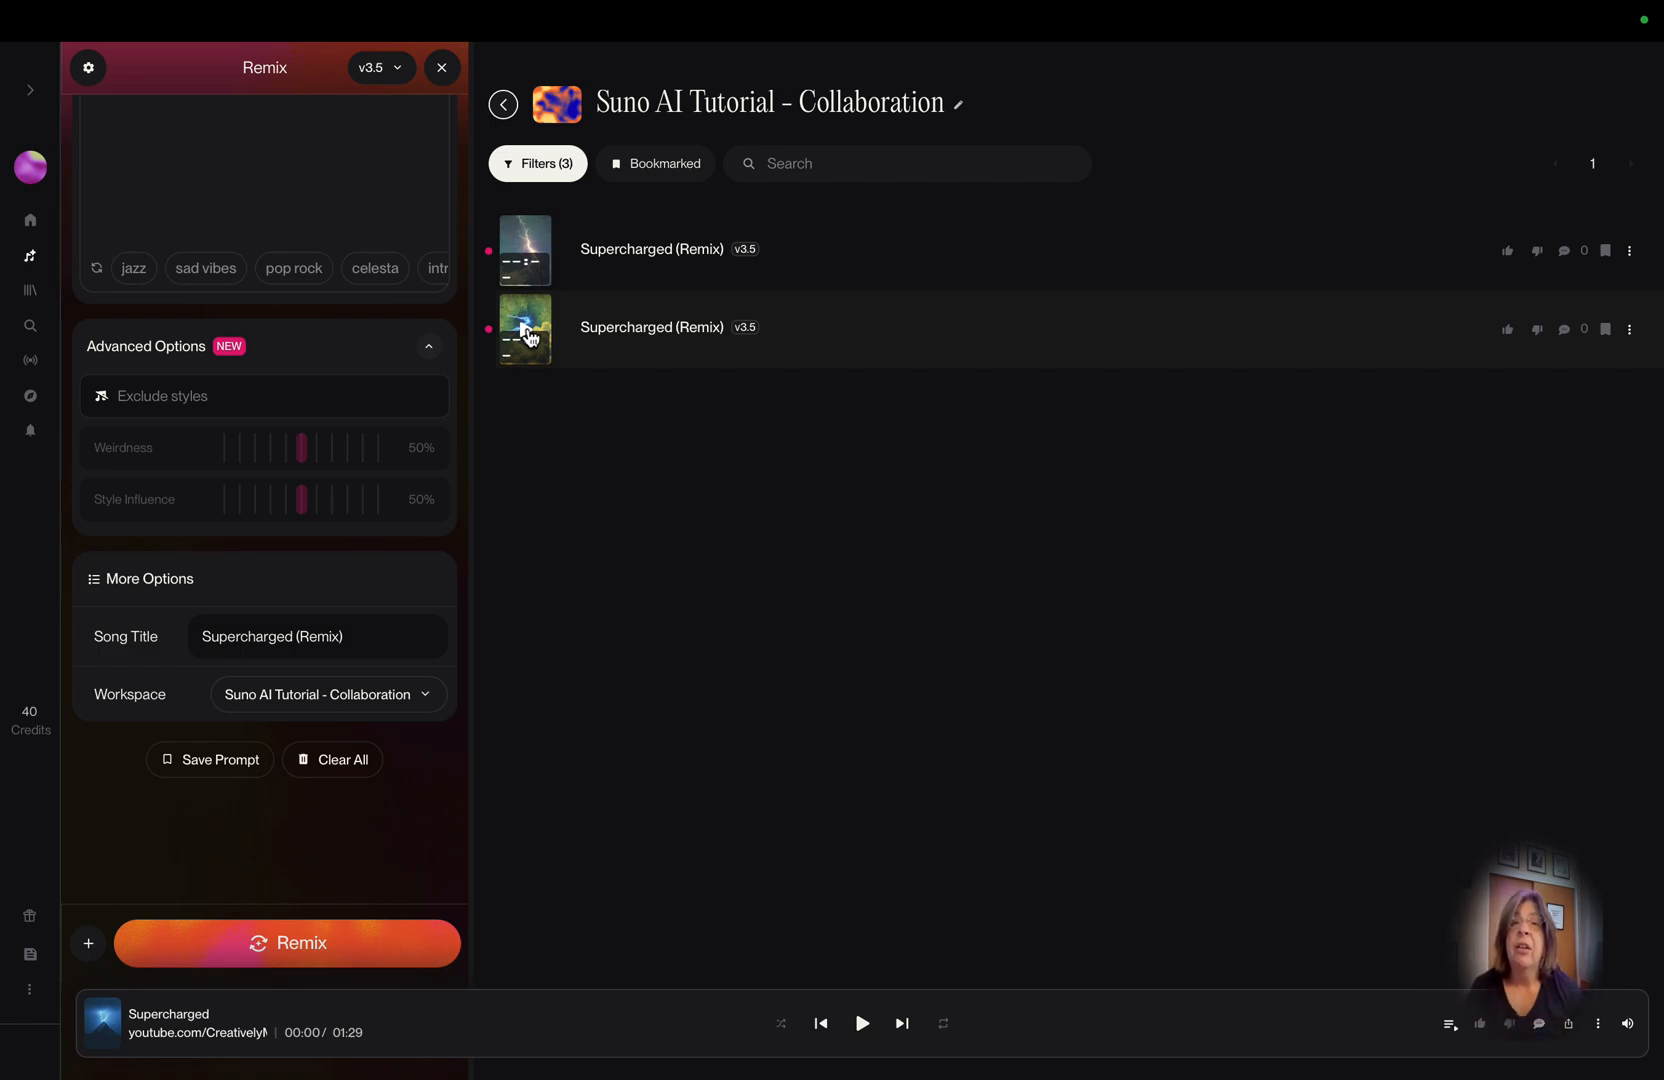
- Play both Supercharged (Remix) tracks and like the 1:25 version
left_click(524, 330)
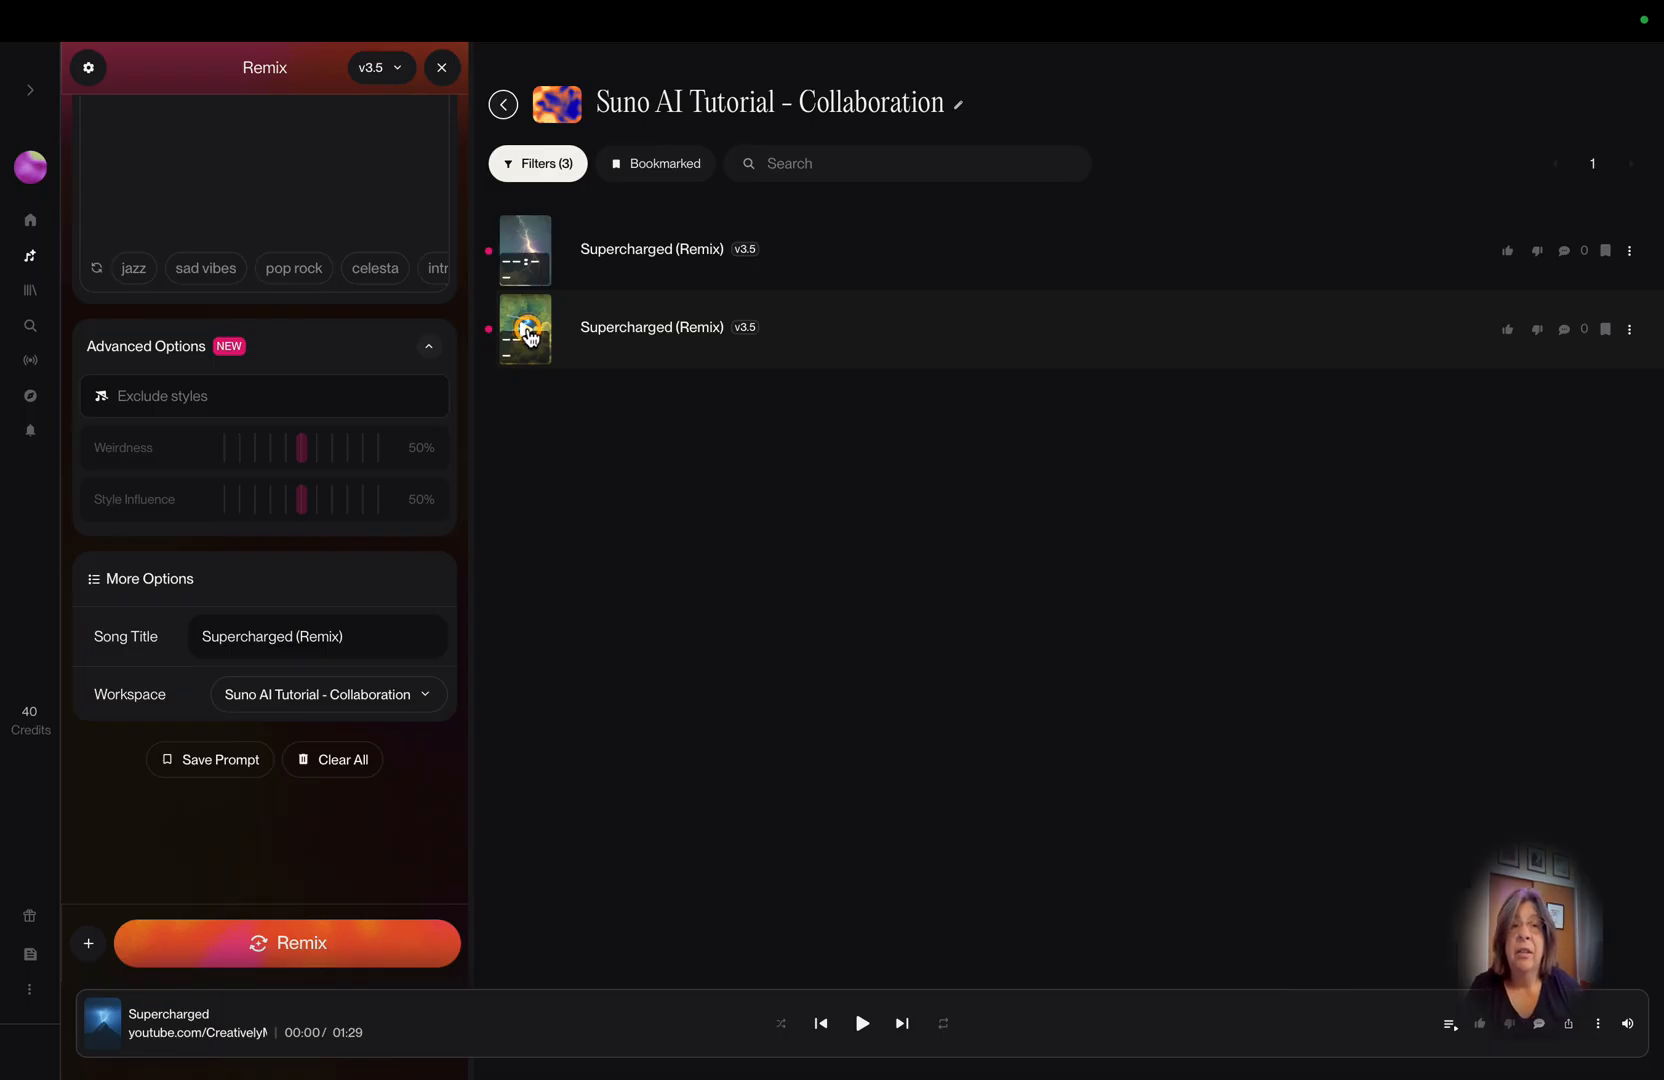
left_click(524, 329)
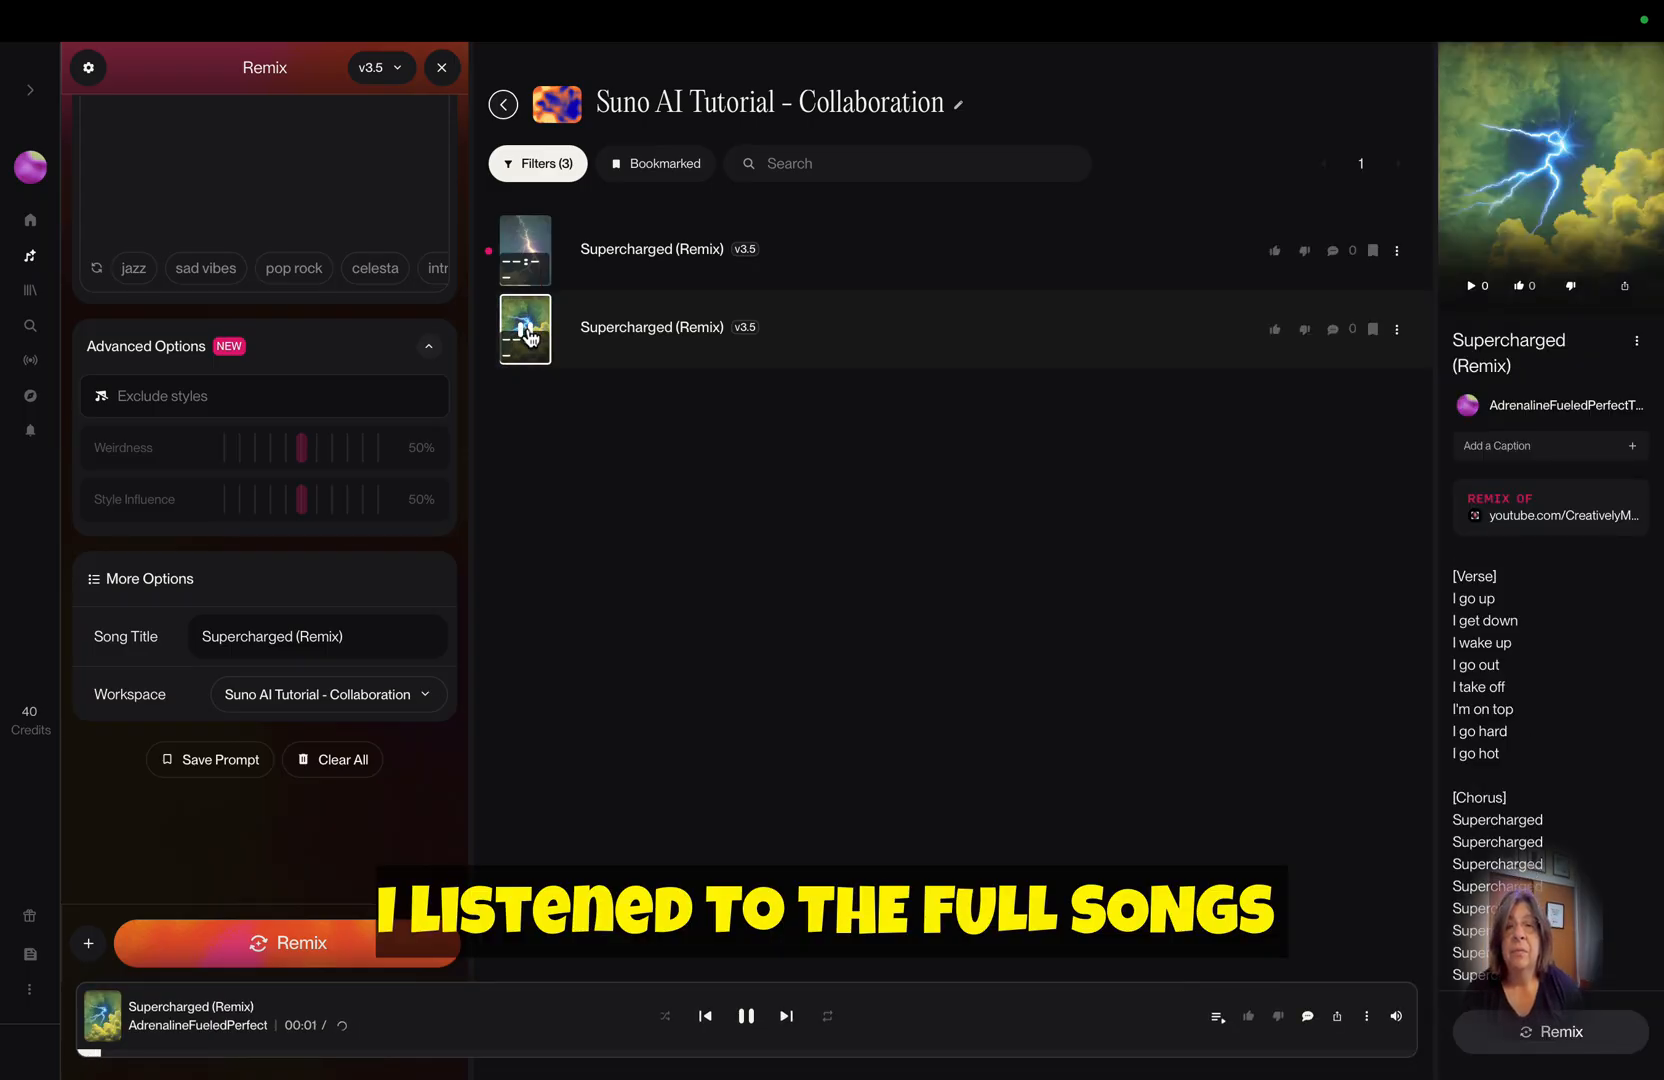
left_click(746, 1015)
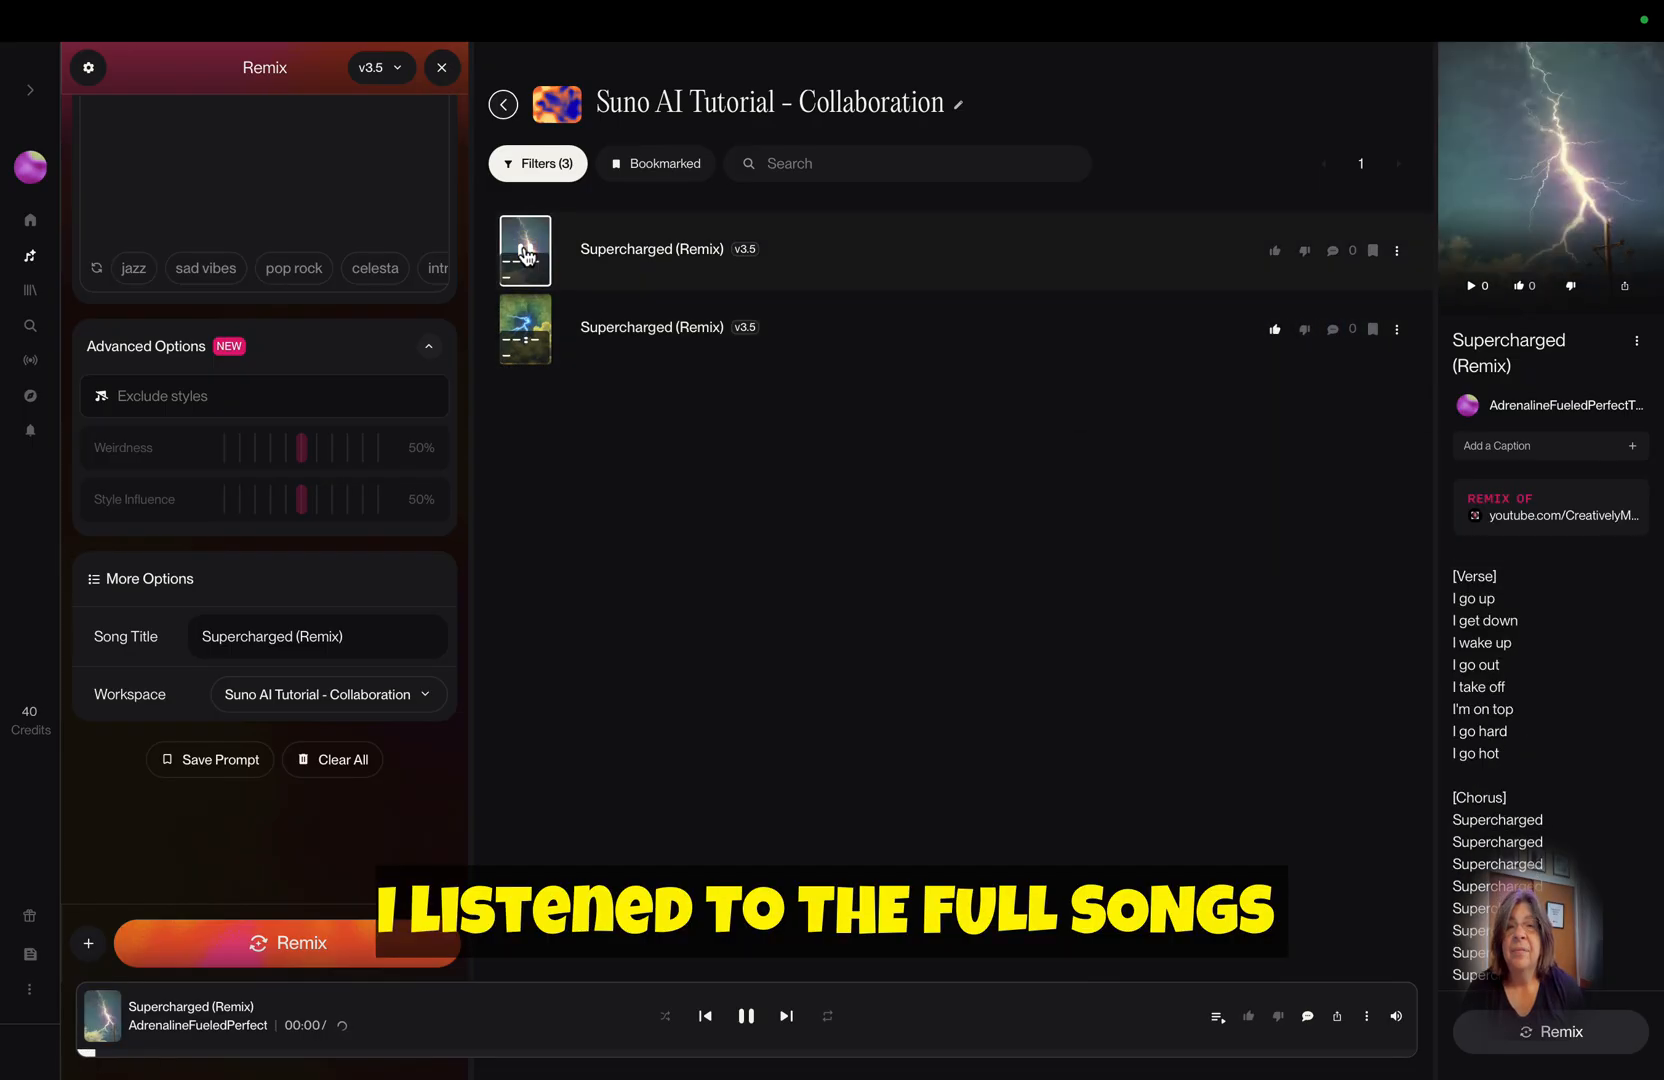
left_click(1275, 250)
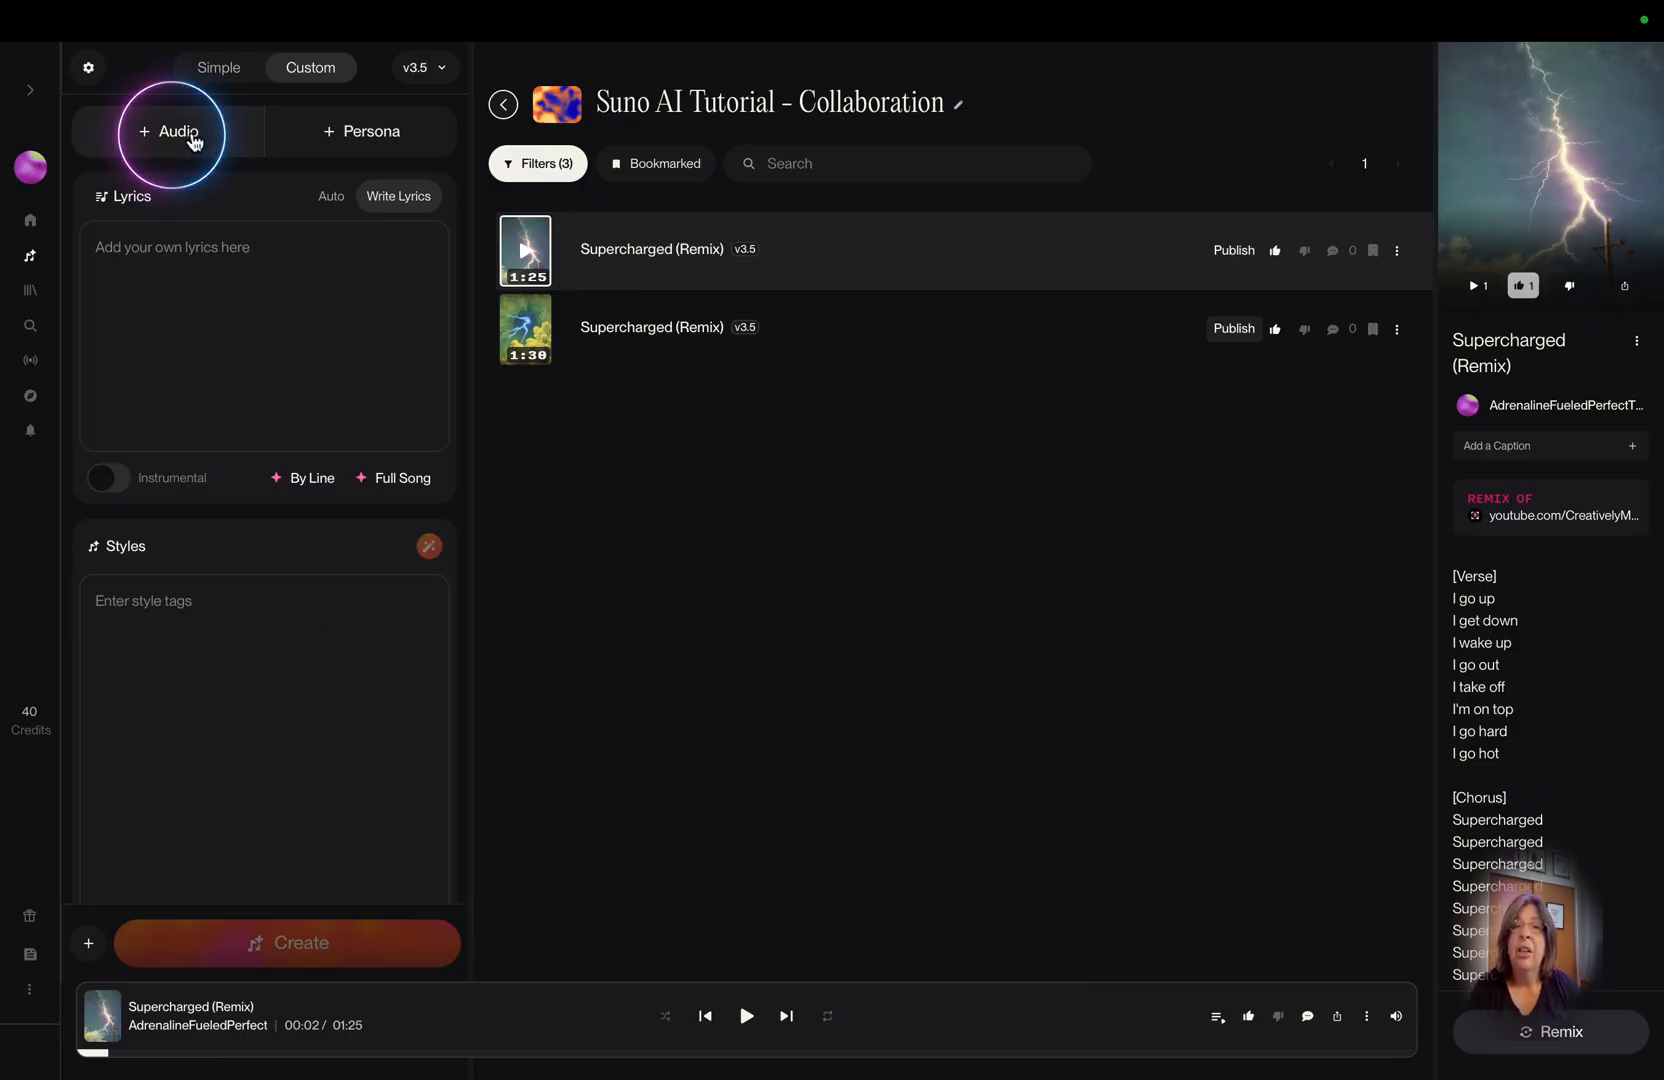
- Upload the 'If I Were Your Wo…' audio, keep a one-minute trim, and save to Library
left_click(170, 132)
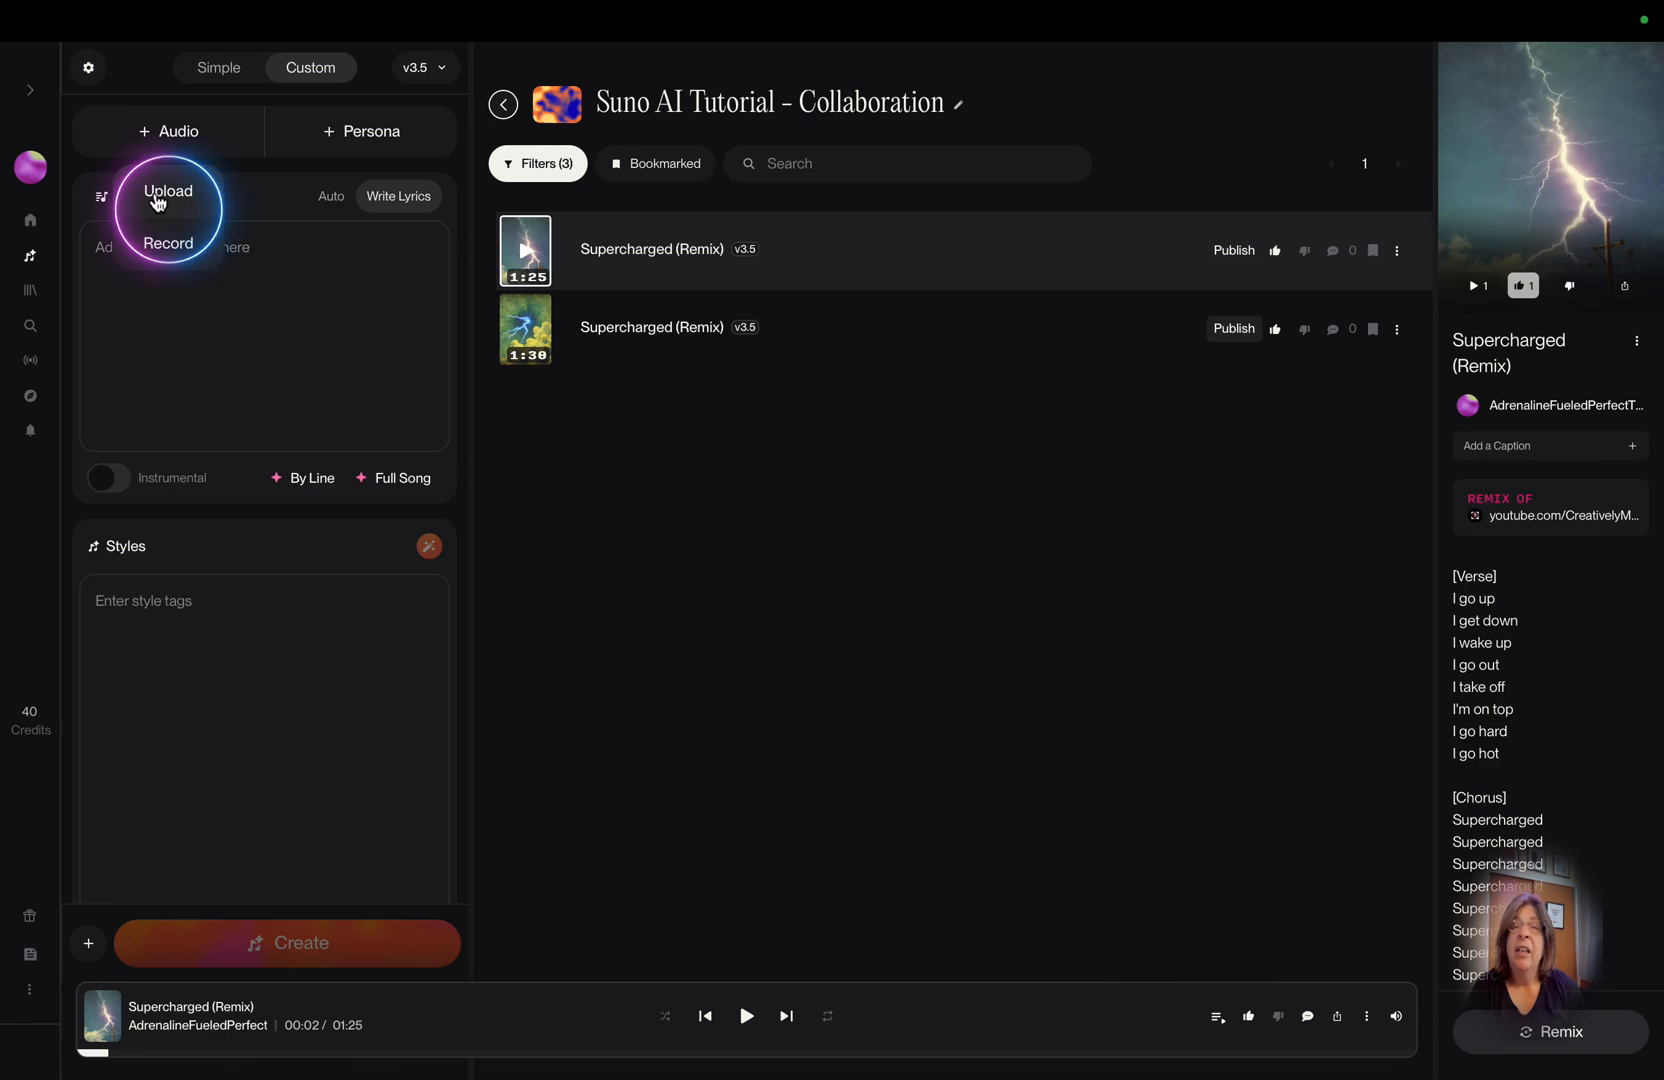
left_click(168, 191)
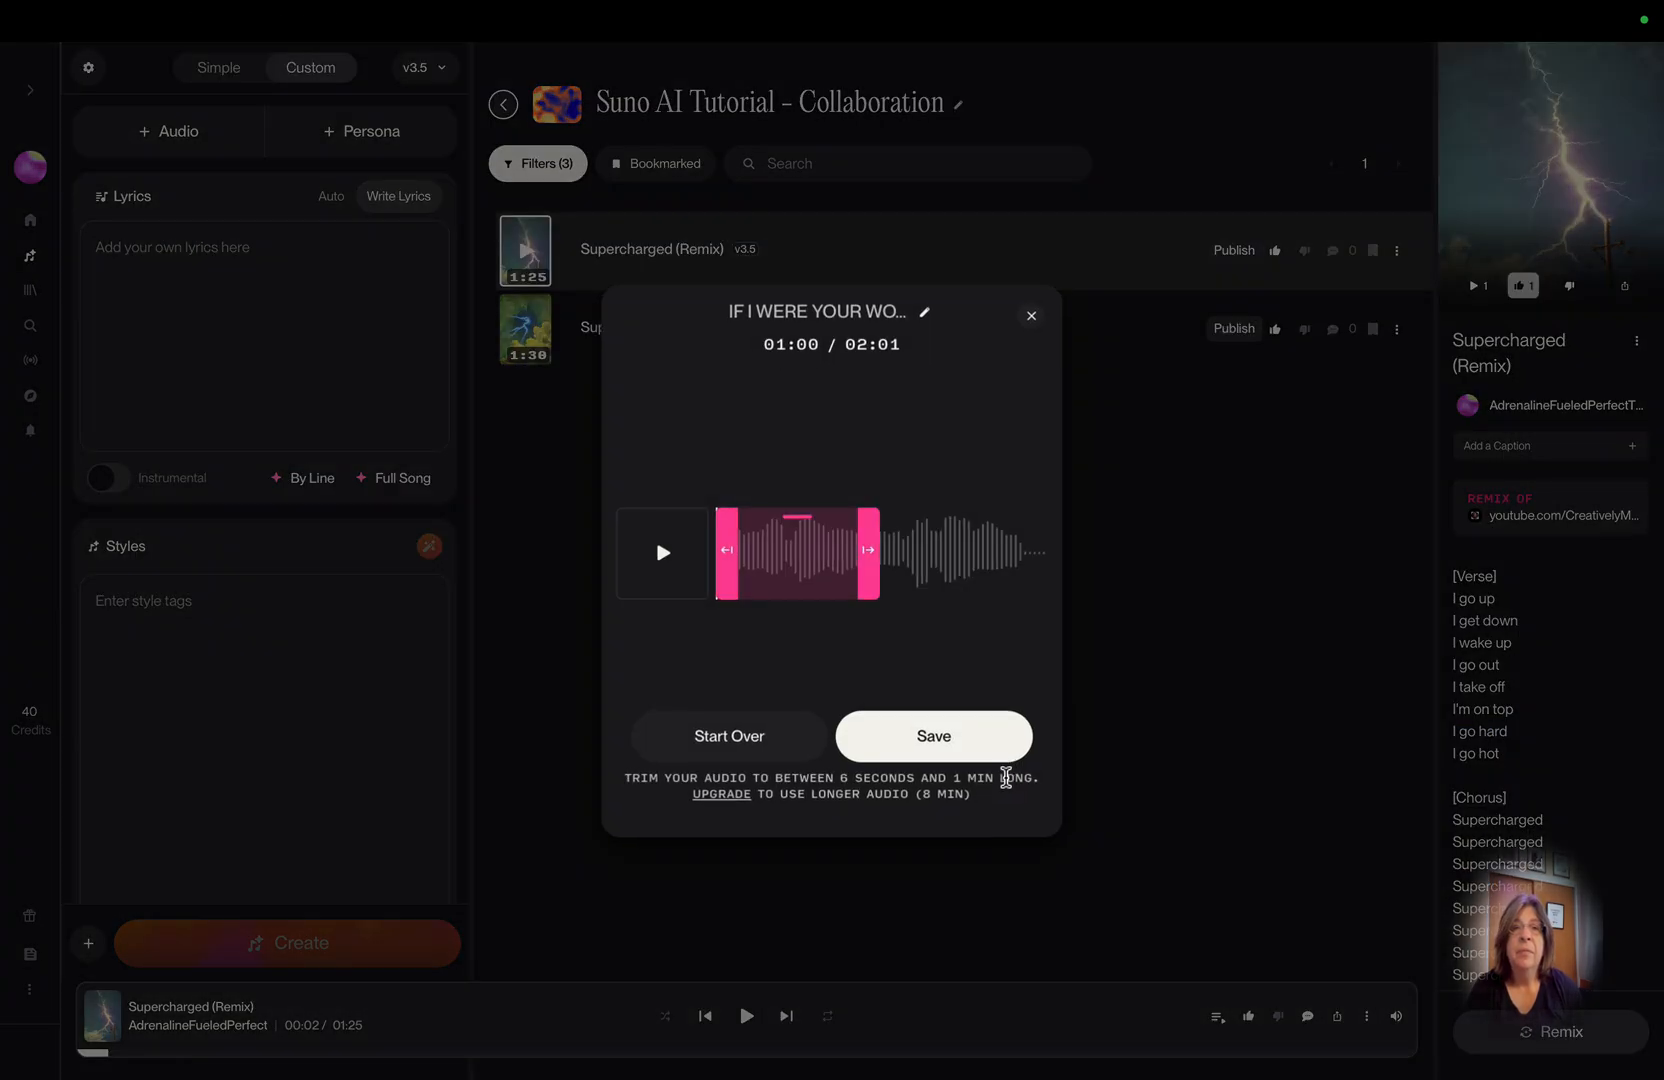
left_click(933, 735)
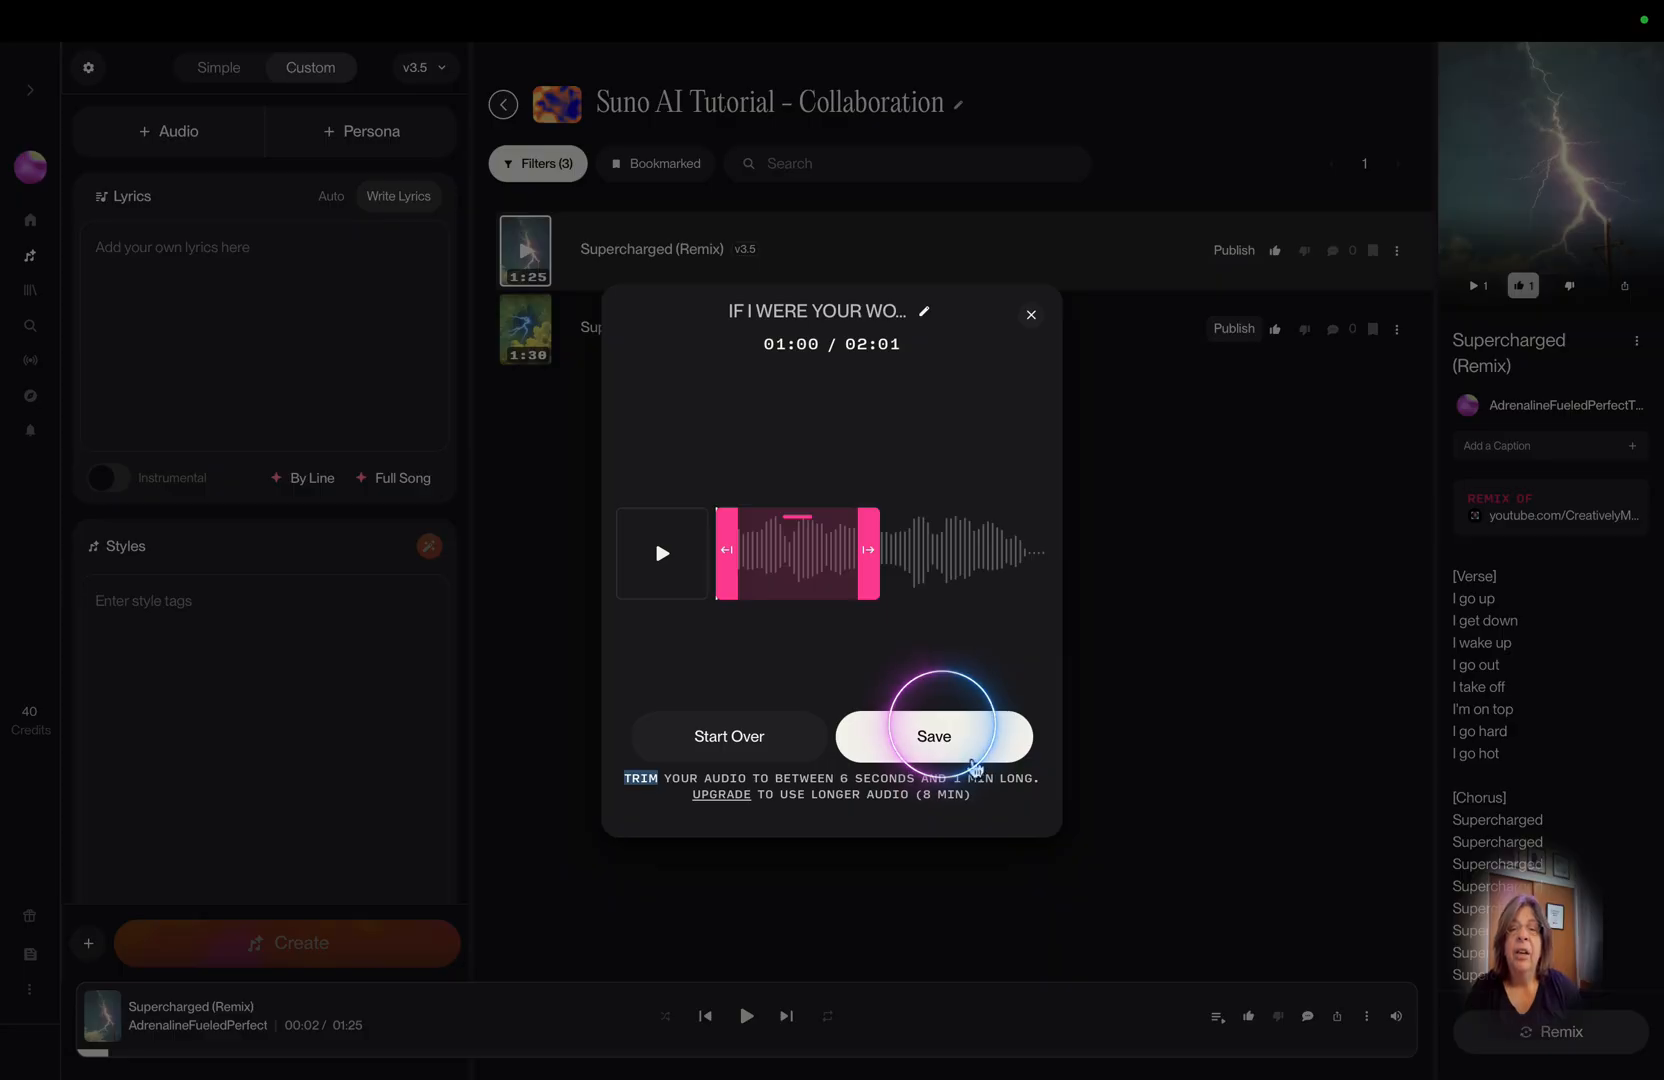
left_click(932, 736)
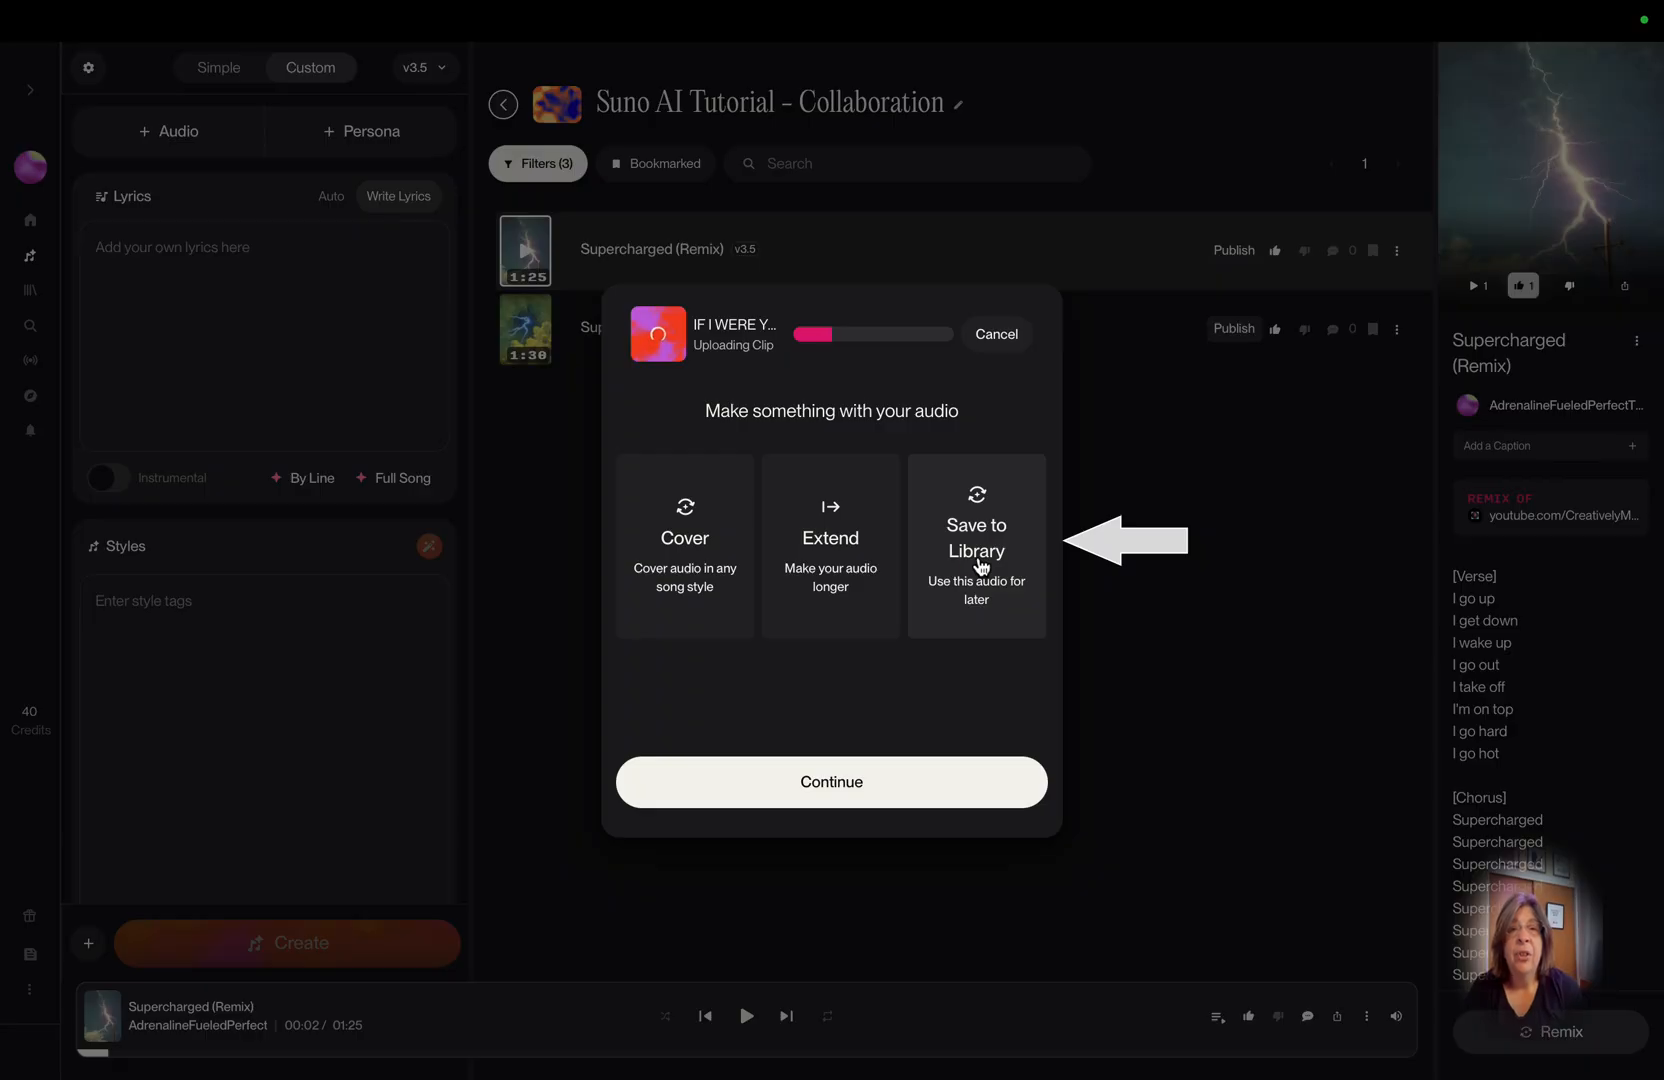
left_click(831, 782)
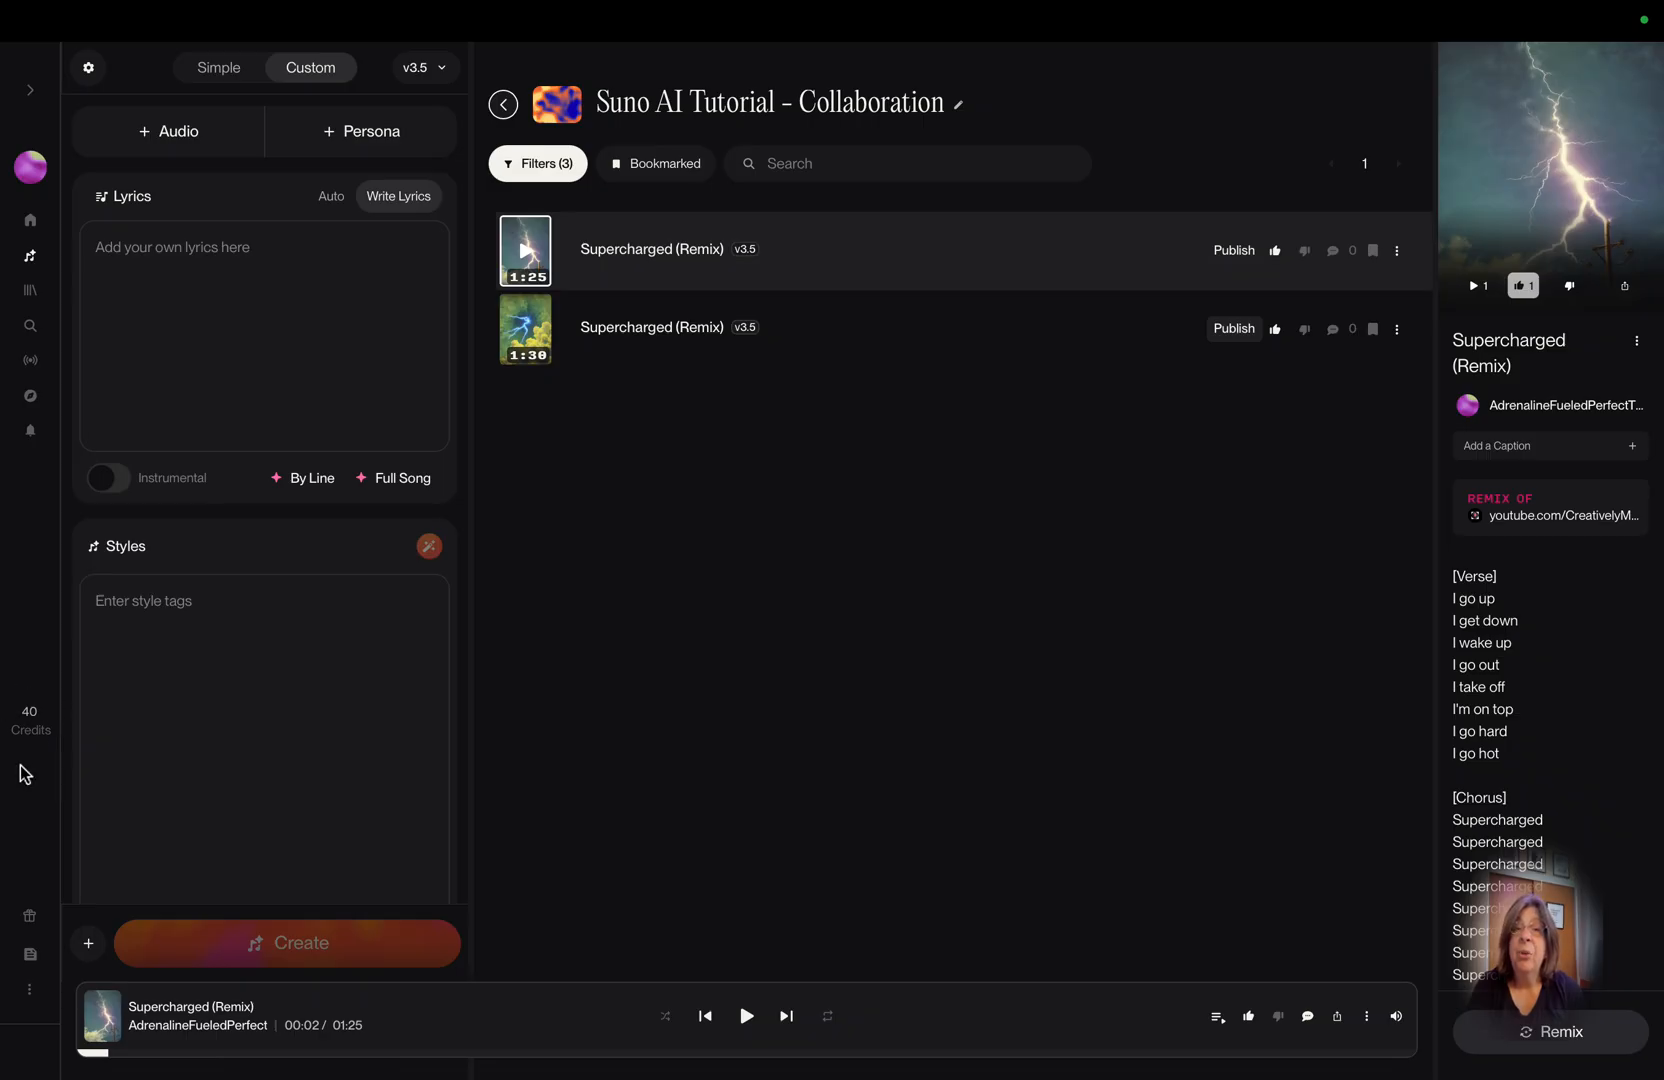
mouse_move(931, 655)
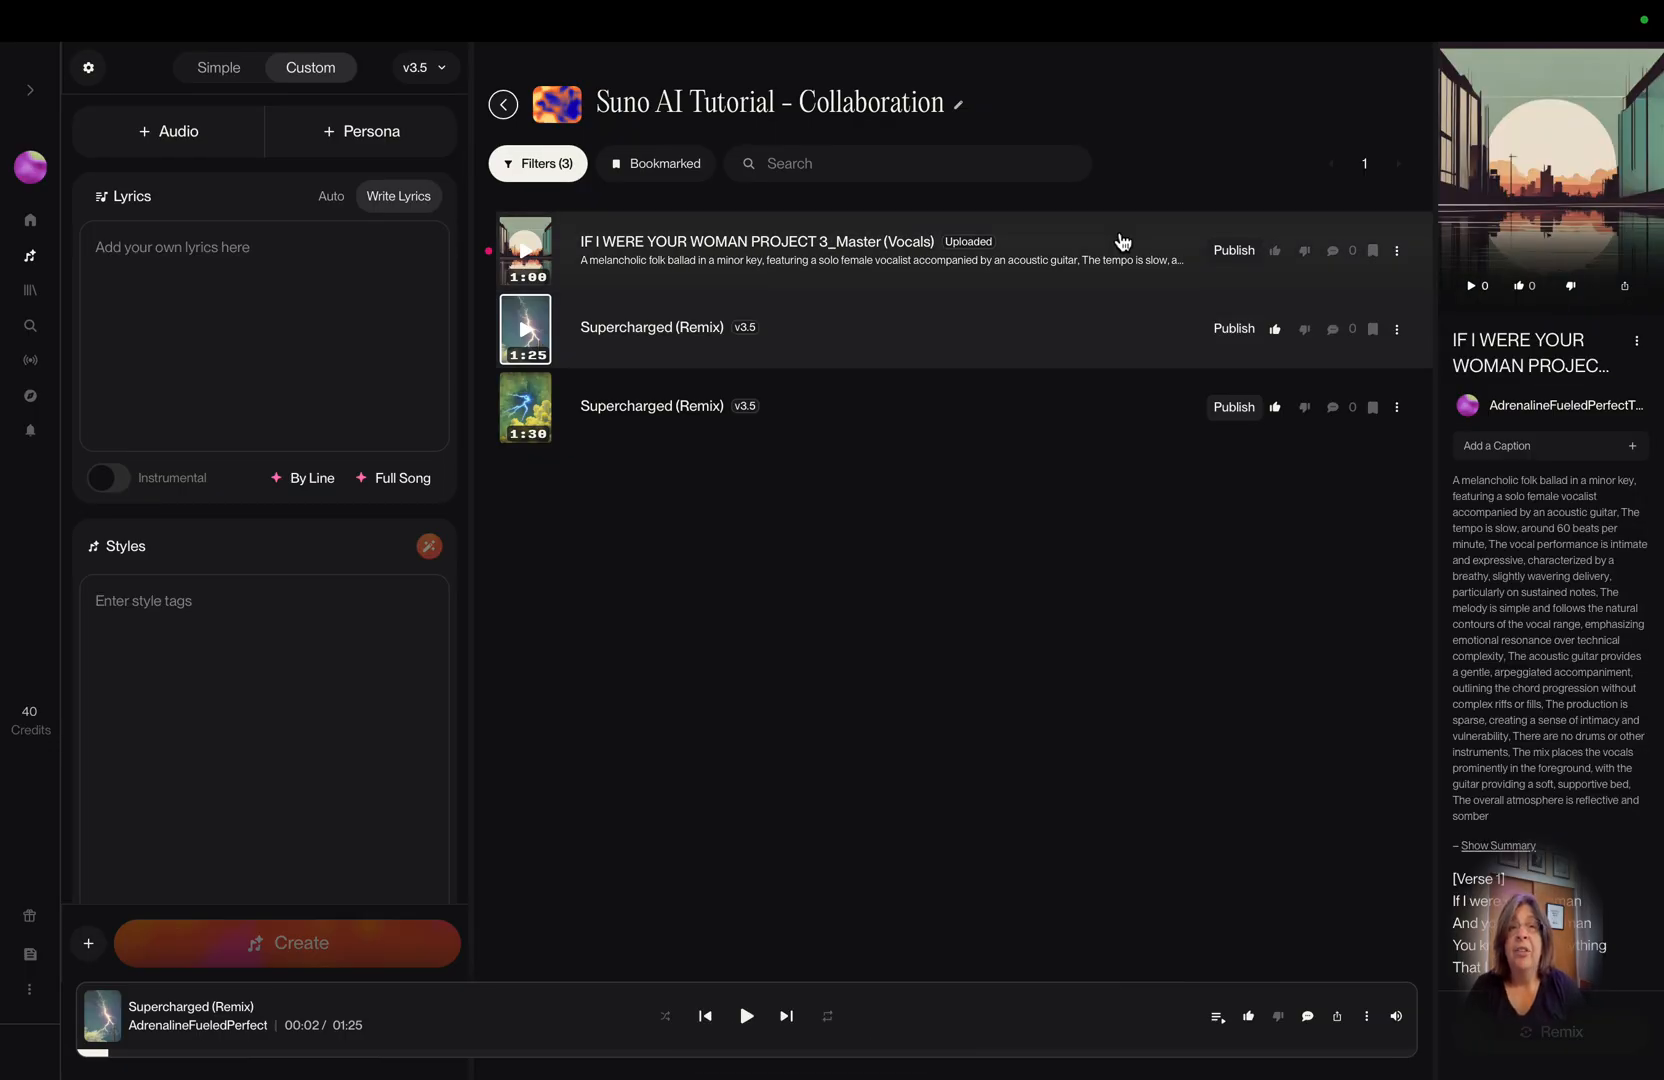
- Open the options menu for 'IF I WERE YOUR WOMAN PROJECT 3_Master (Vocals)'
left_click(1398, 250)
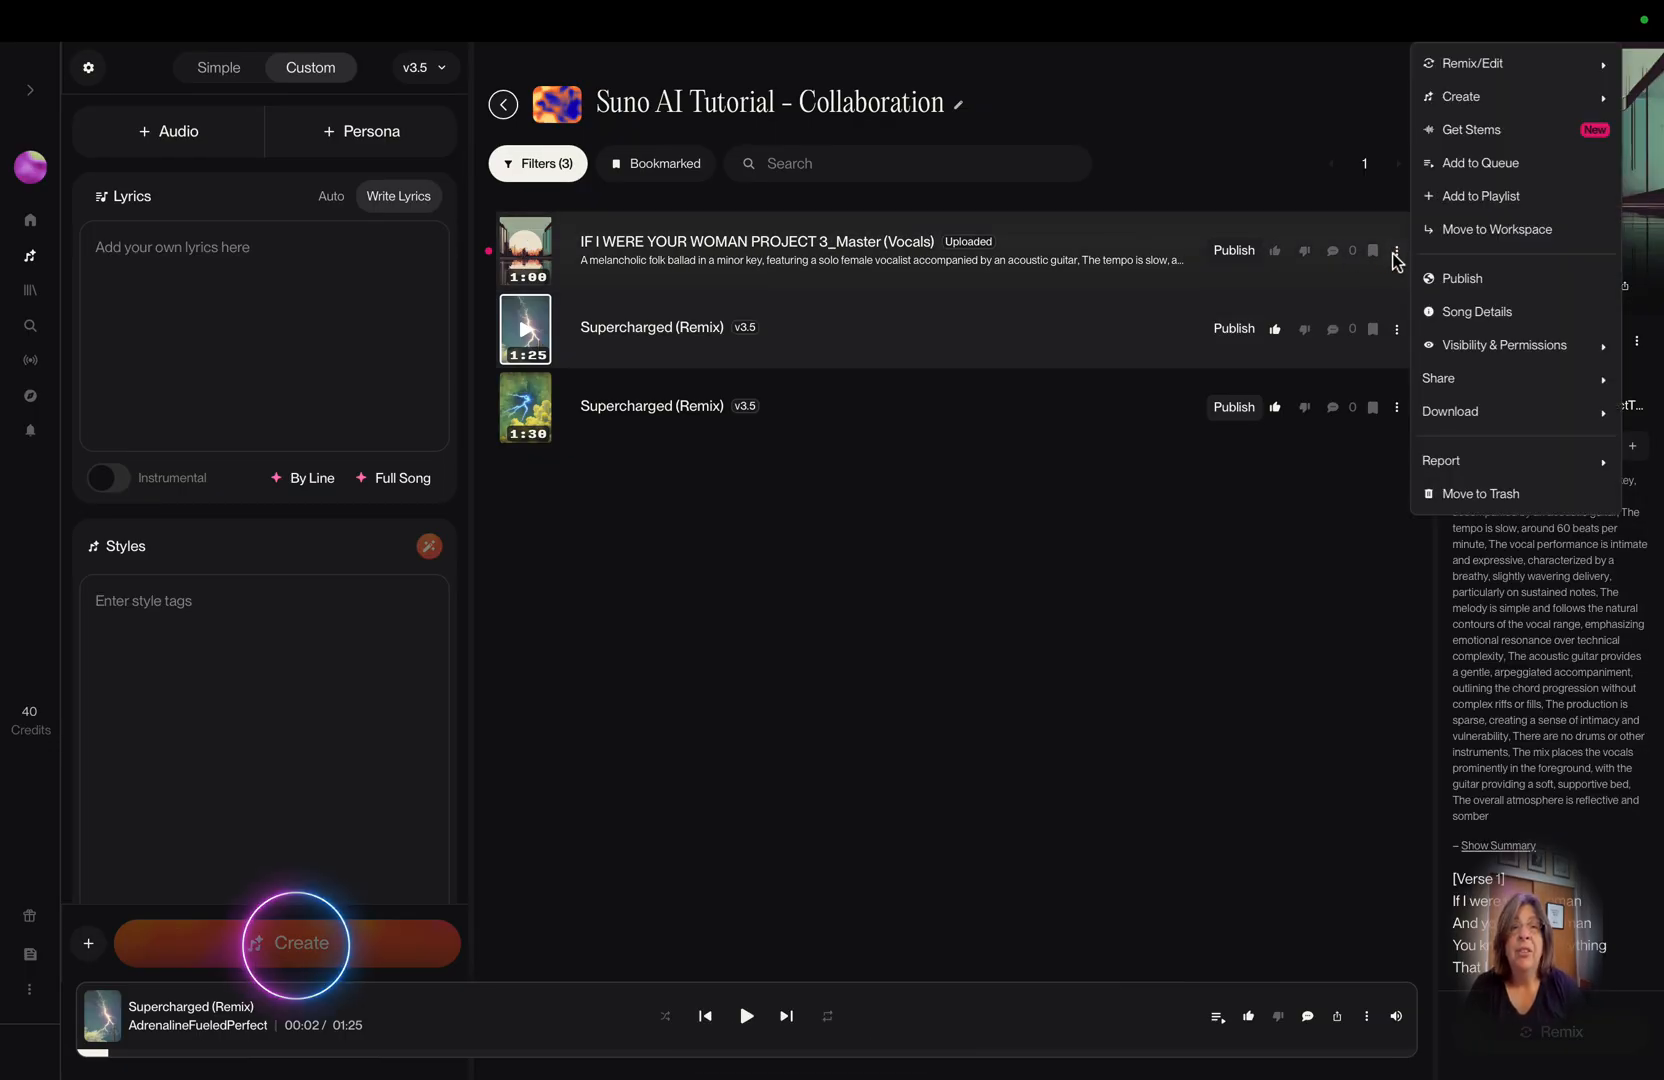
mouse_move(1473, 64)
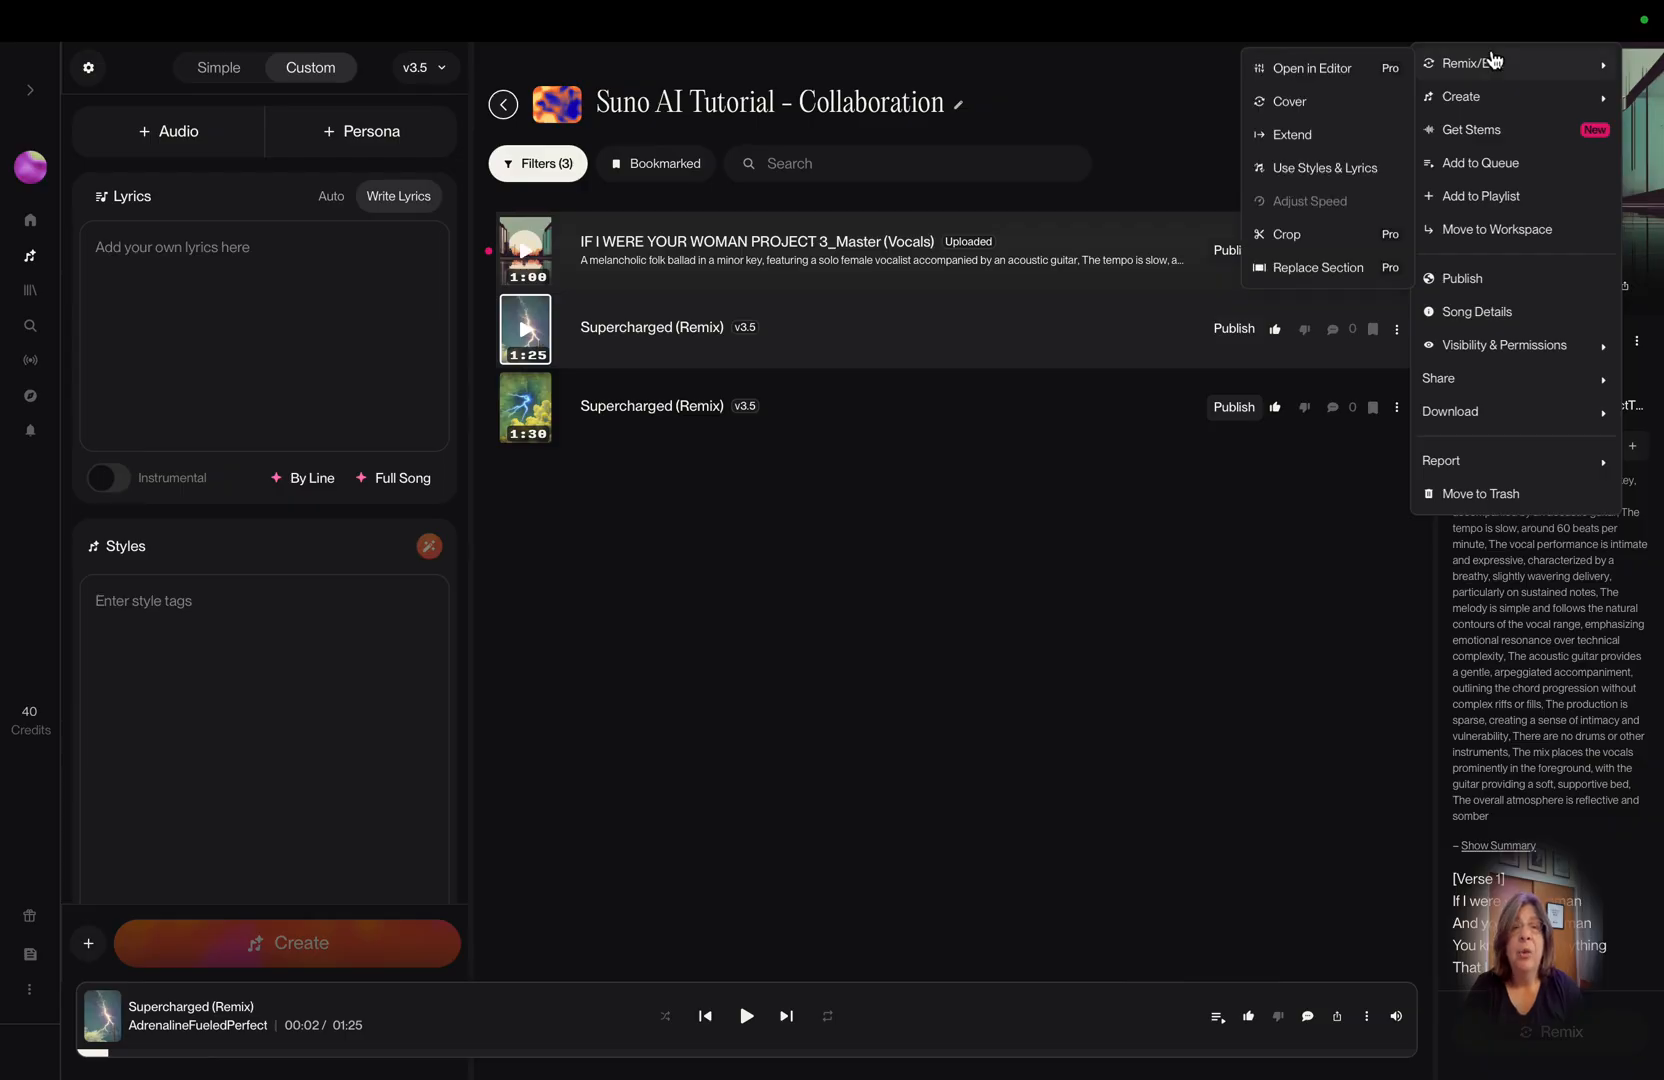